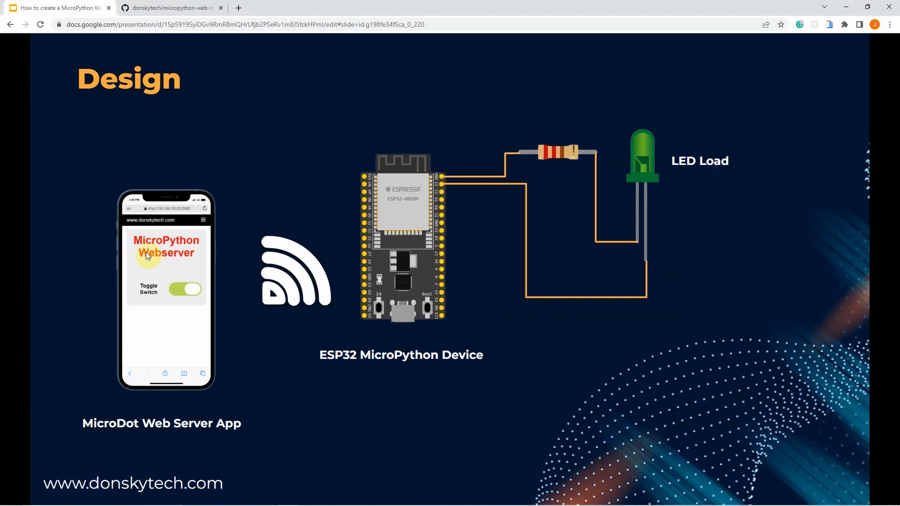
{"action": "mouse_move", "coordinate": [135, 271]}
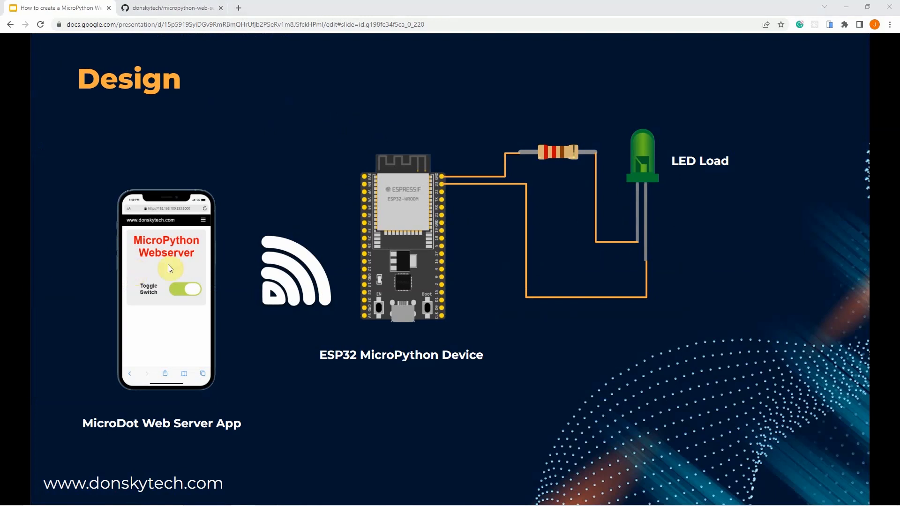
{"action": "mouse_move", "coordinate": [233, 283]}
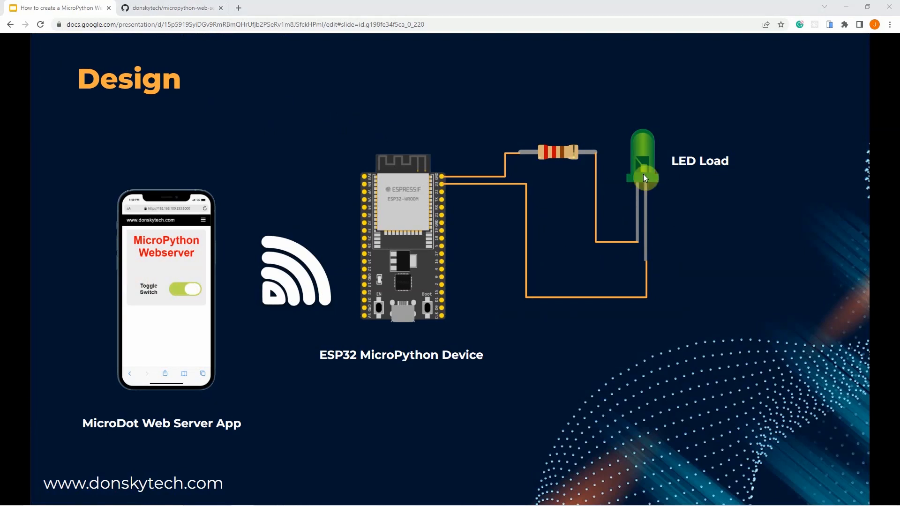
- Advance to the Schematic/Wiring slide showing the 220 Ohm resistor and GPIO23-to-ANODE table
{"action": "key", "text": "Right"}
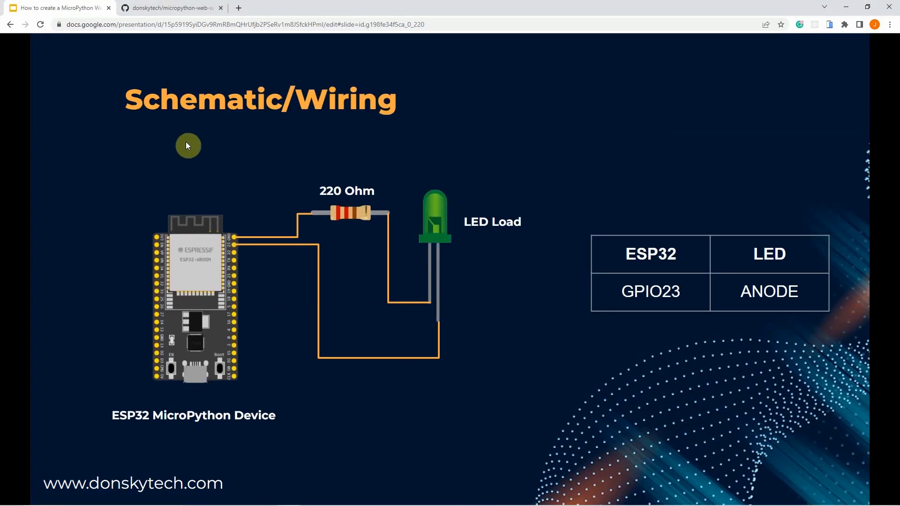
{"action": "mouse_move", "coordinate": [249, 118]}
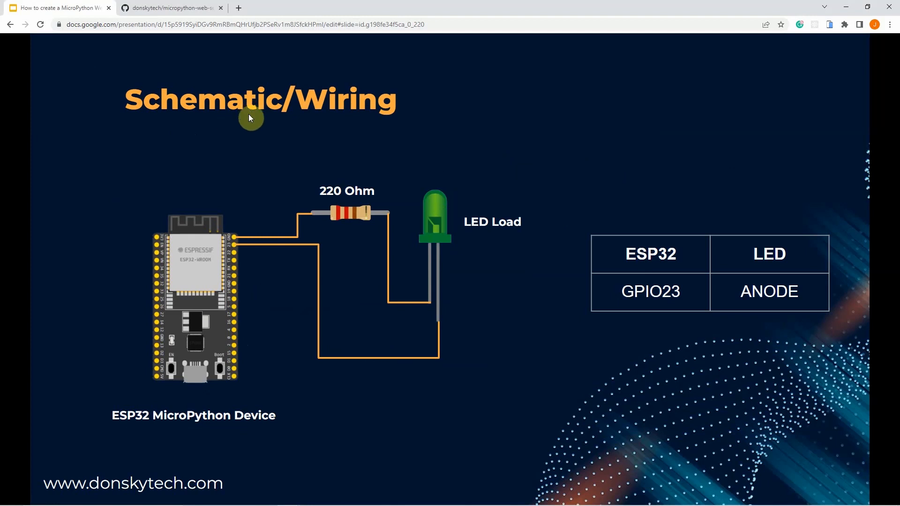
{"action": "mouse_move", "coordinate": [347, 166]}
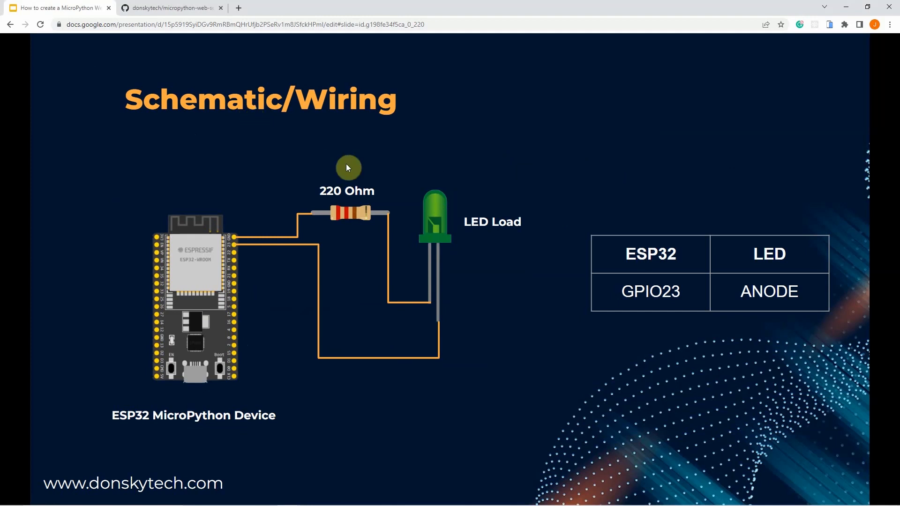
{"action": "mouse_move", "coordinate": [429, 233]}
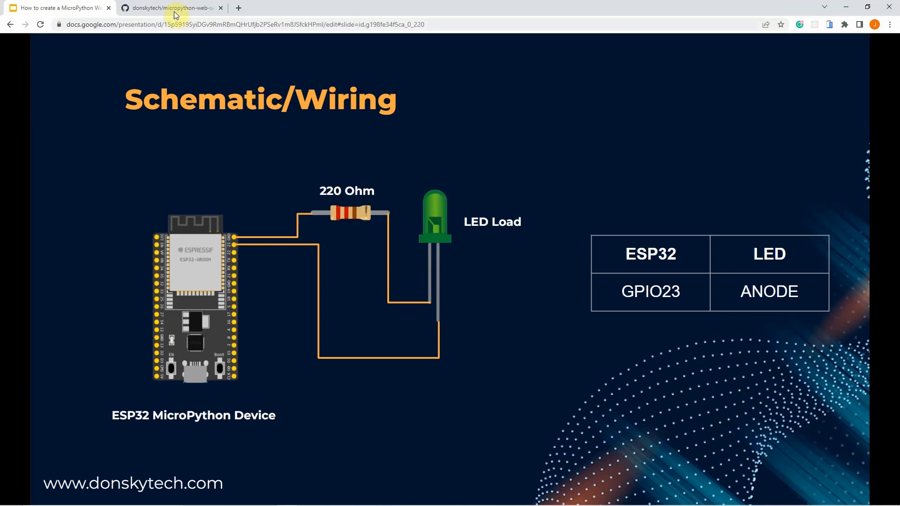
- Switch to the GitHub micropython-web-server-microdot repository page with its file list and README
{"action": "left_click", "coordinate": [169, 8]}
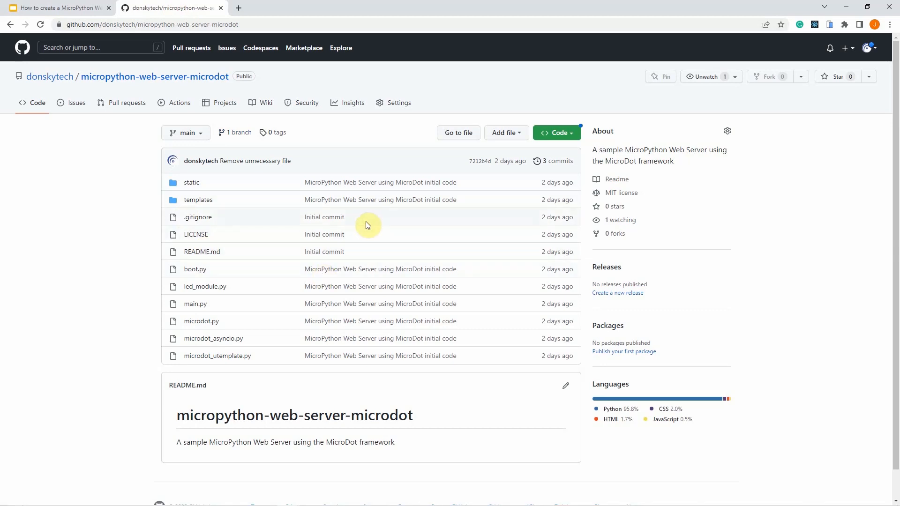
{"action": "mouse_move", "coordinate": [265, 103]}
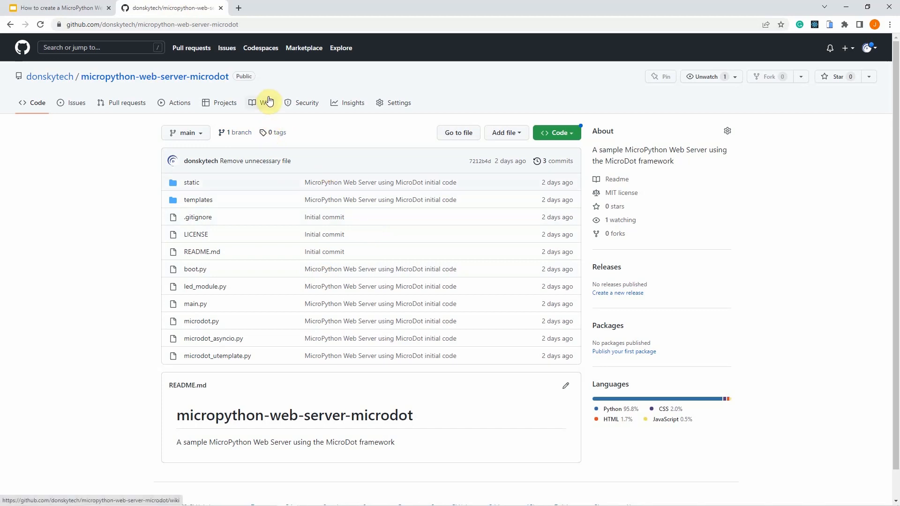
{"action": "mouse_move", "coordinate": [285, 40]}
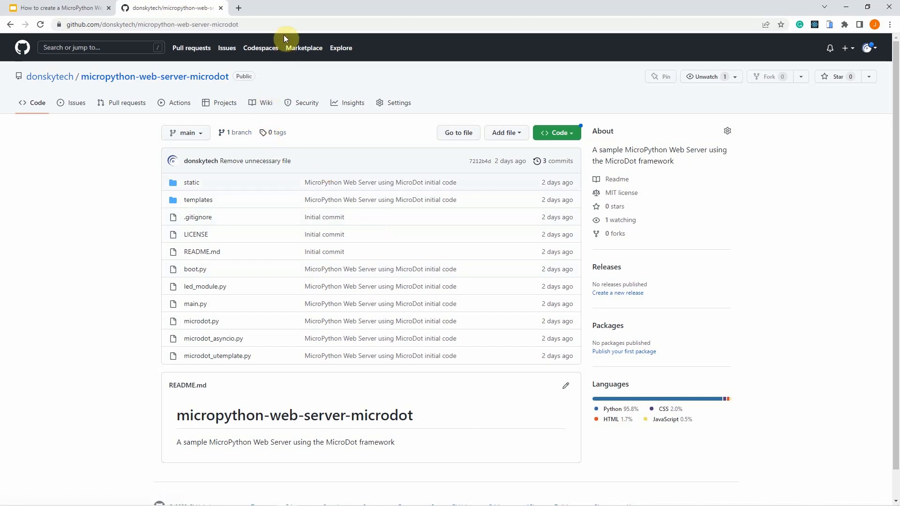
{"action": "mouse_move", "coordinate": [128, 73]}
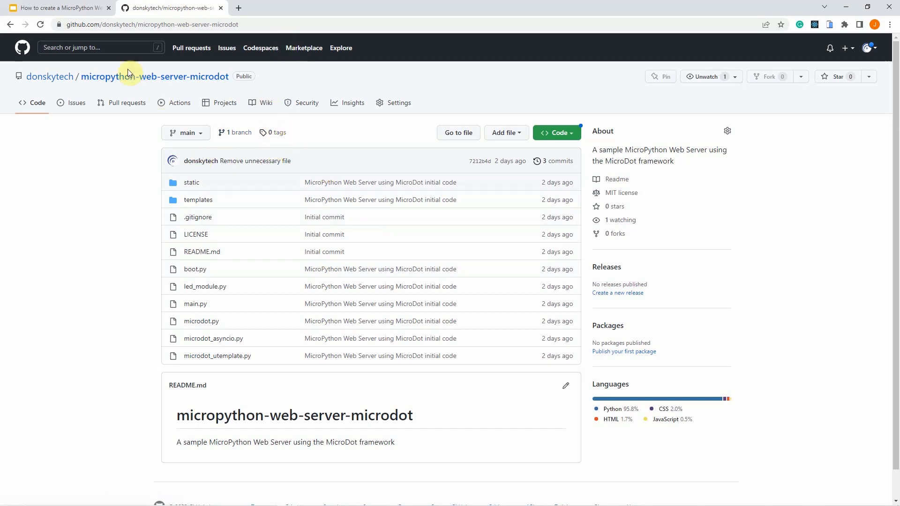
- Return to the Google Slides presentation on the Schematic/Wiring slide
{"action": "left_click", "coordinate": [57, 8]}
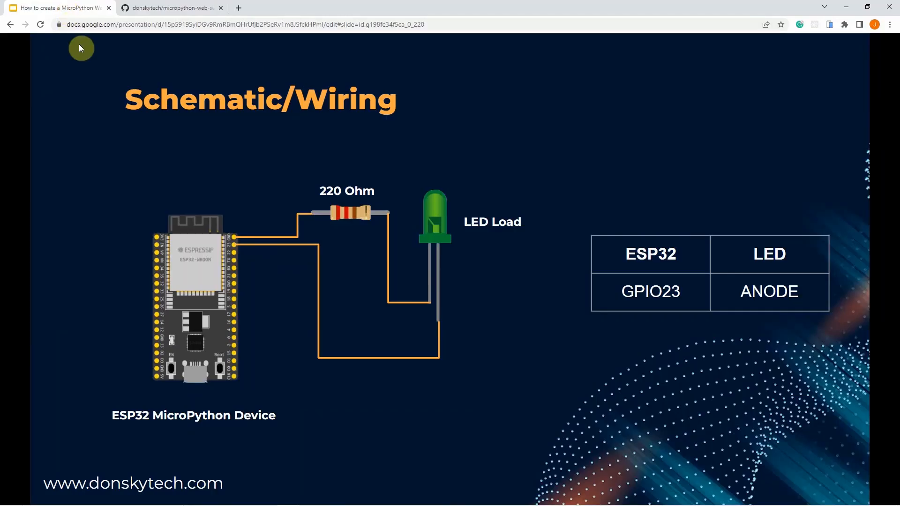
{"action": "mouse_move", "coordinate": [32, 191]}
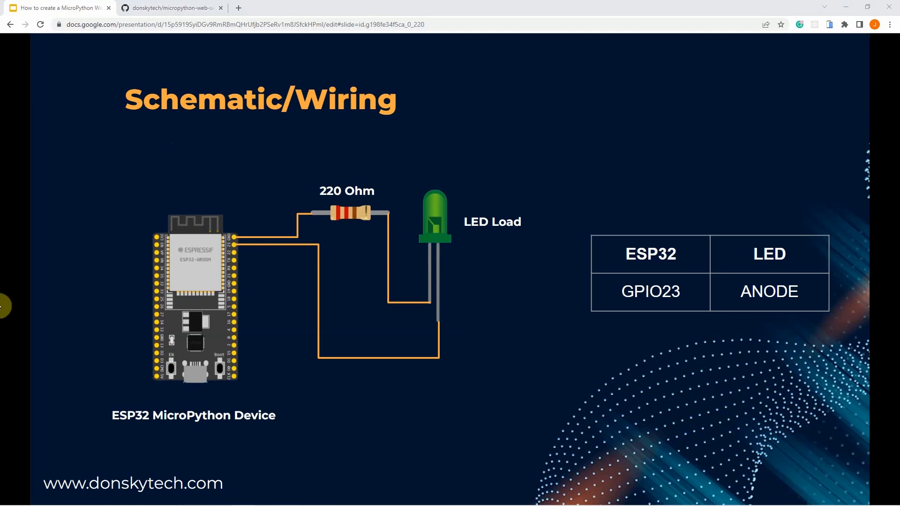
{"action": "mouse_move", "coordinate": [282, 319]}
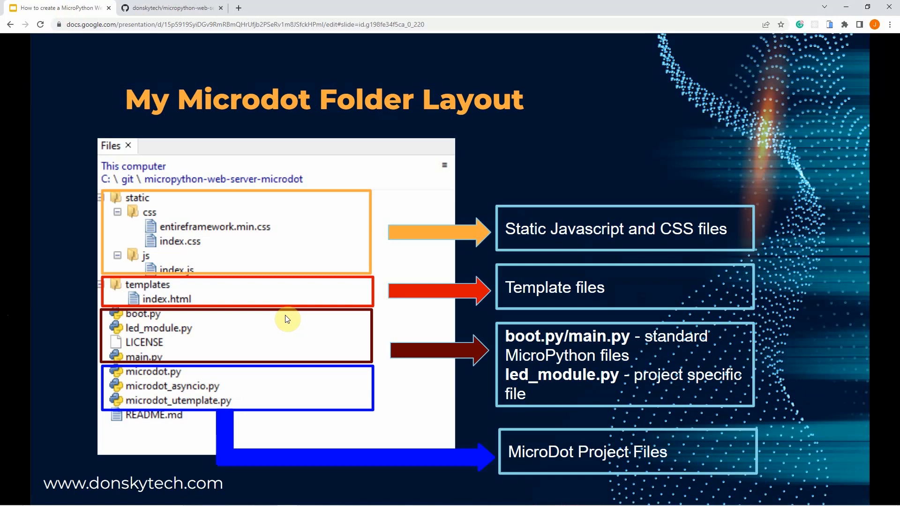
{"action": "mouse_move", "coordinate": [354, 195]}
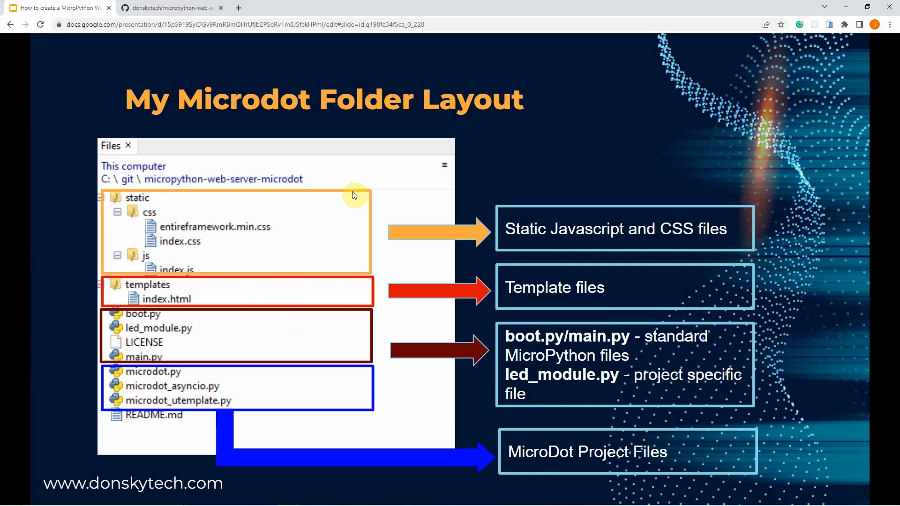
{"action": "mouse_move", "coordinate": [267, 200]}
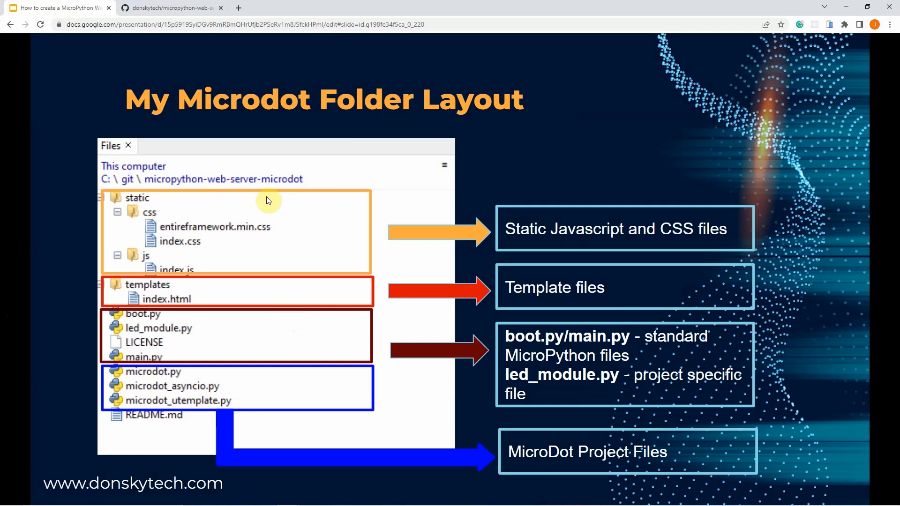
{"action": "mouse_move", "coordinate": [297, 264]}
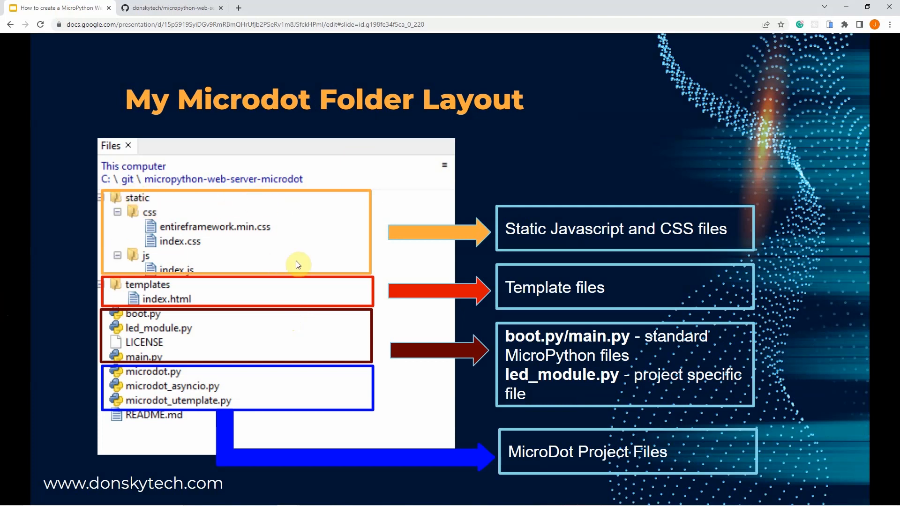
{"action": "mouse_move", "coordinate": [197, 203]}
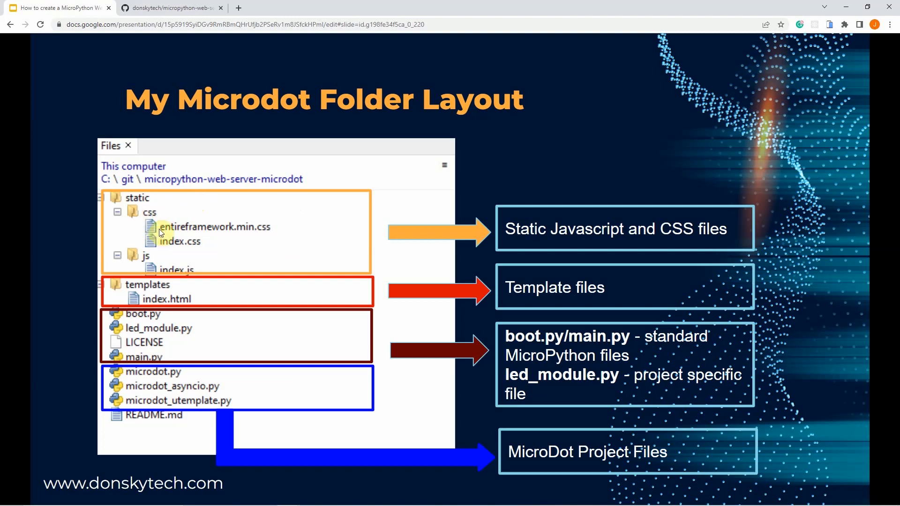
{"action": "mouse_move", "coordinate": [155, 265]}
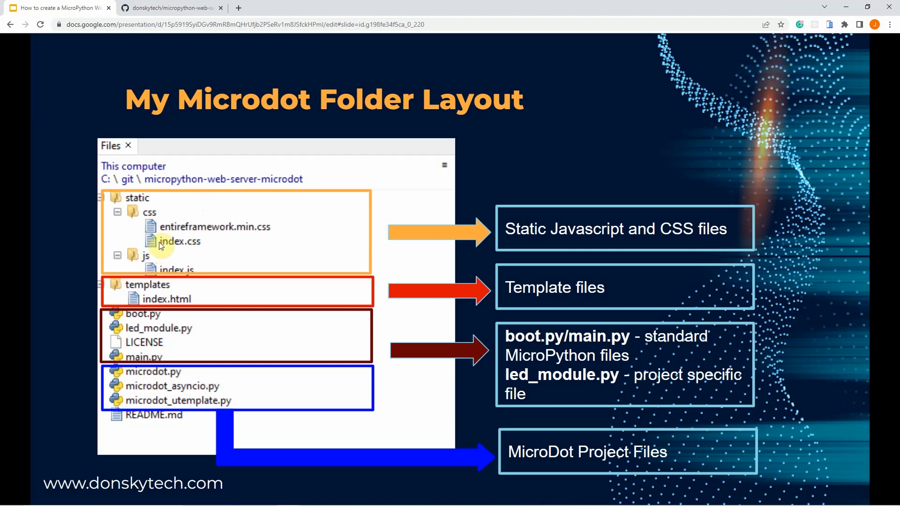
{"action": "mouse_move", "coordinate": [216, 294]}
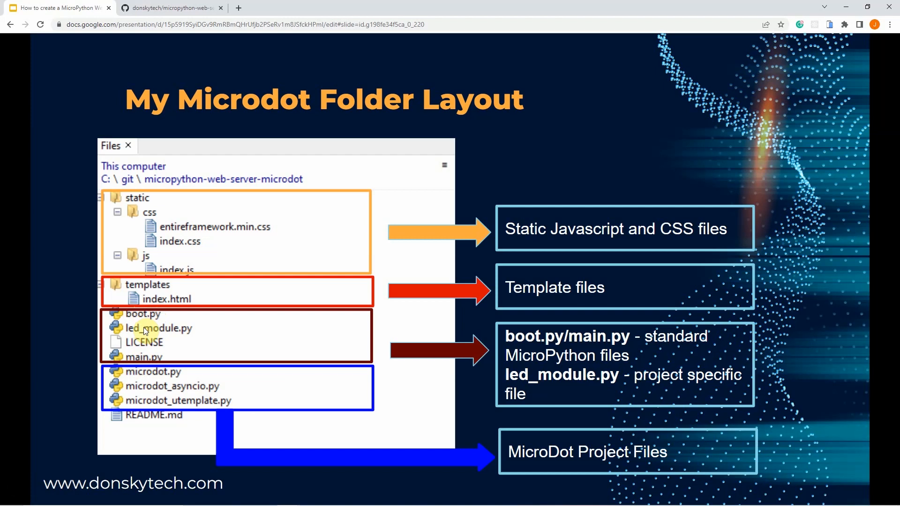
{"action": "mouse_move", "coordinate": [159, 336]}
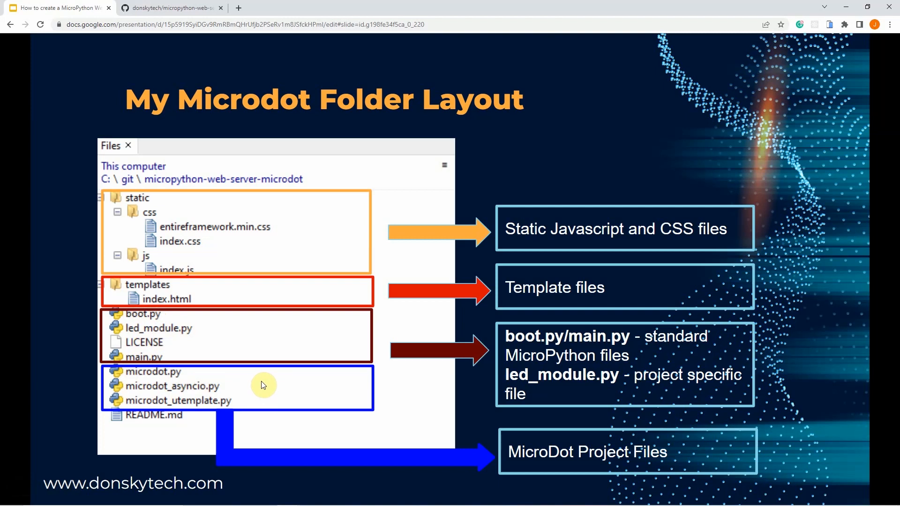
{"action": "mouse_move", "coordinate": [192, 376]}
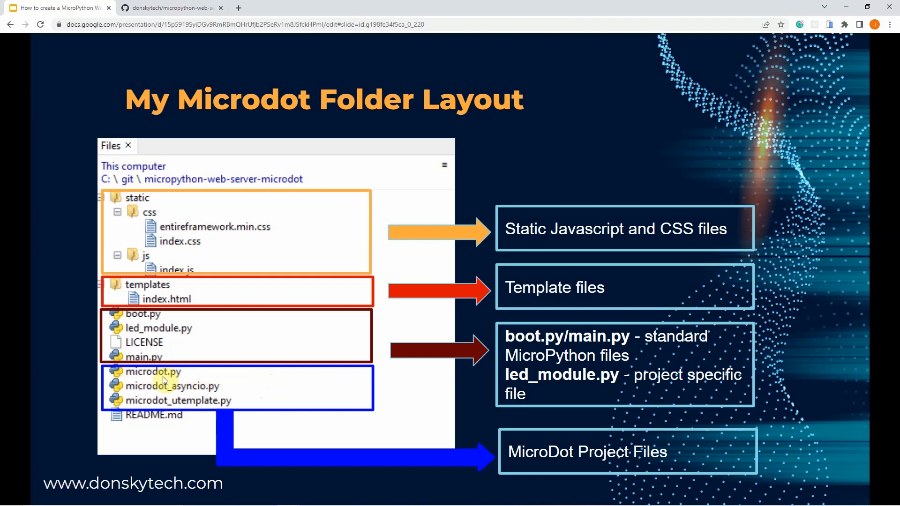
{"action": "mouse_move", "coordinate": [230, 266]}
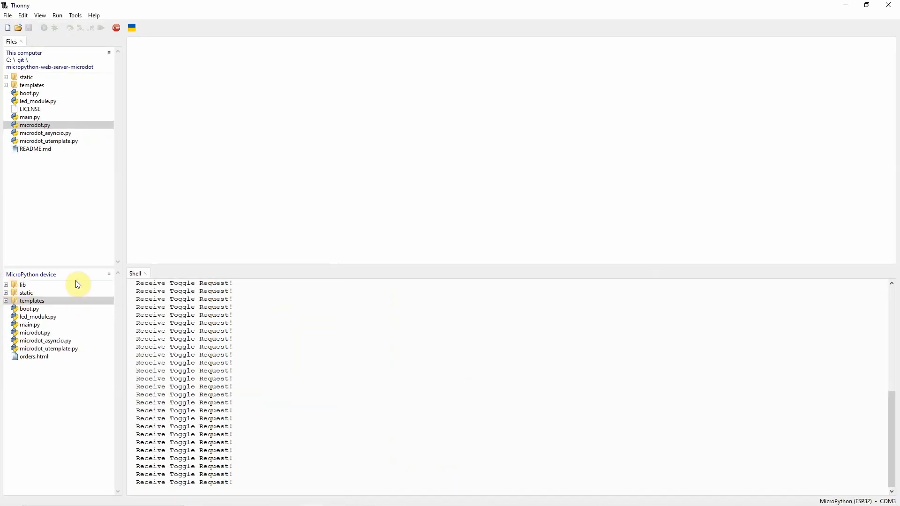
- Open main.py in the editor to show the Microdot index, toggle, shutdown and static routes
{"action": "double_click", "coordinate": [29, 117]}
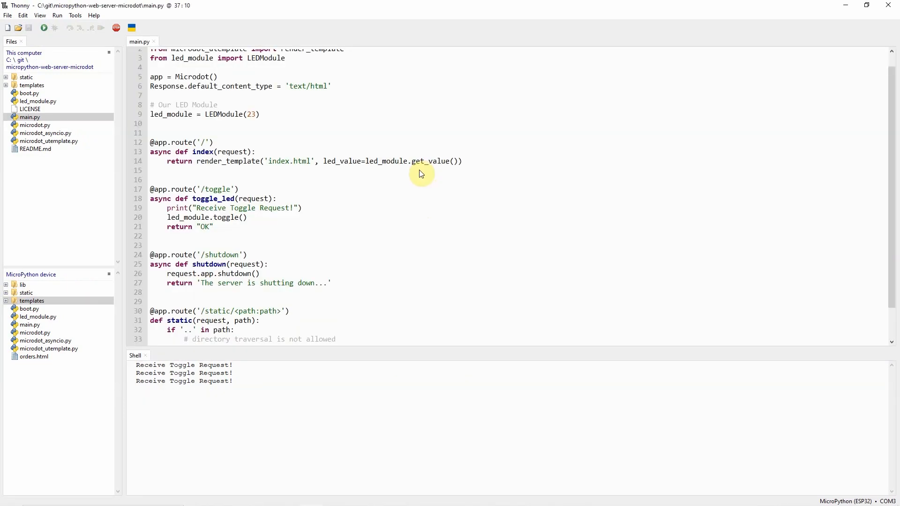
{"action": "mouse_move", "coordinate": [106, 121]}
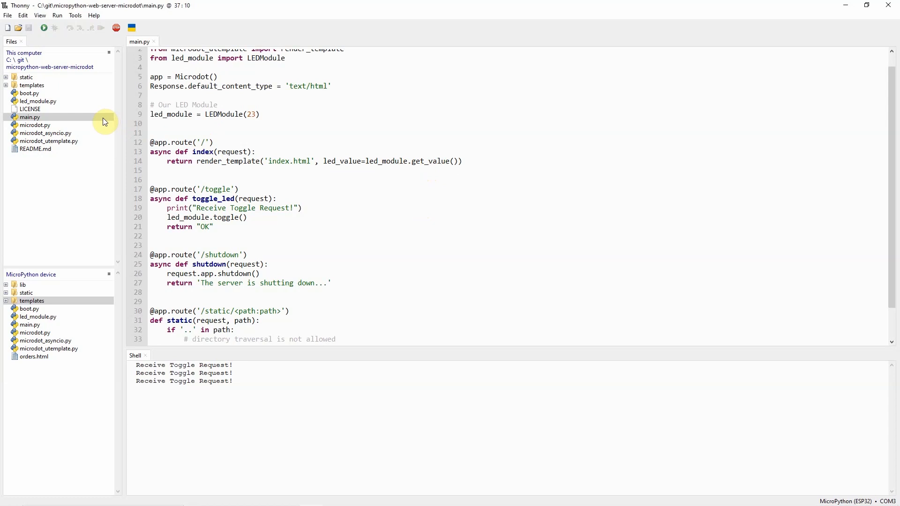
{"action": "left_click", "coordinate": [29, 117]}
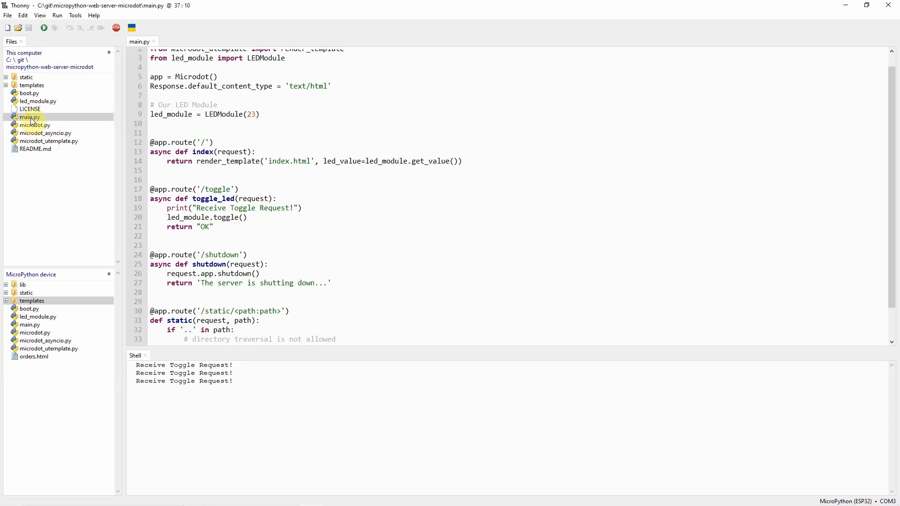
{"action": "mouse_move", "coordinate": [244, 123]}
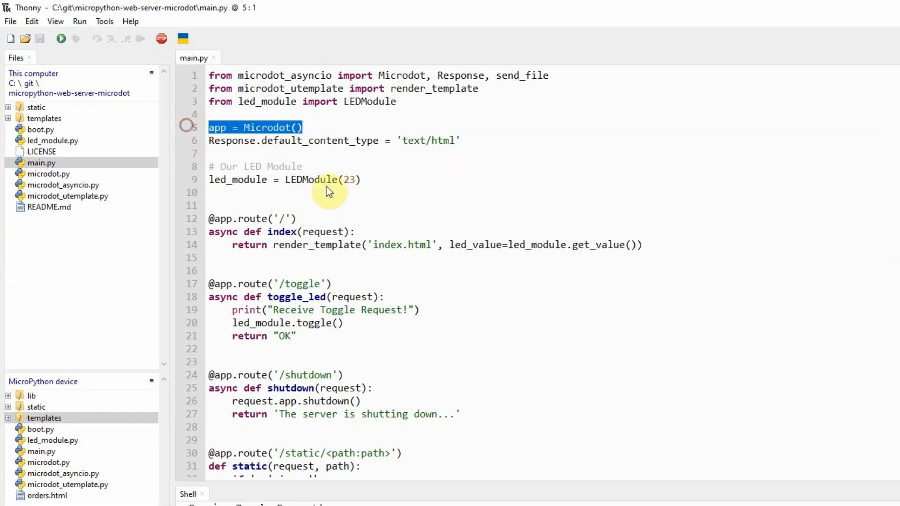
{"action": "scroll", "scroll_direction": "down", "scroll_amount": 3}
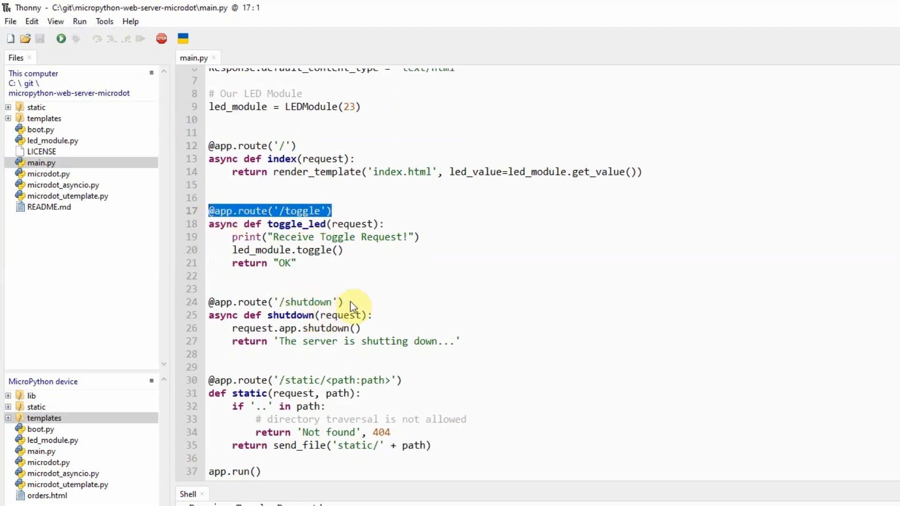
{"action": "mouse_move", "coordinate": [303, 146]}
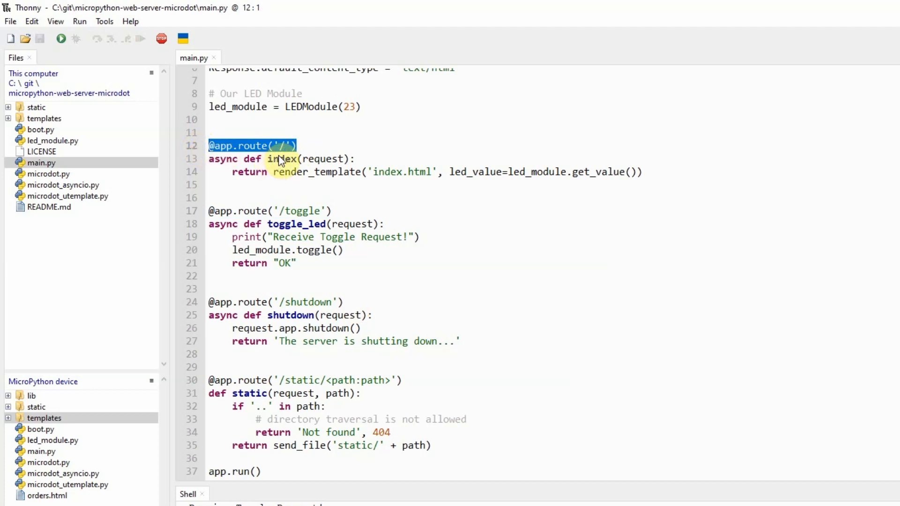
{"action": "mouse_move", "coordinate": [659, 177]}
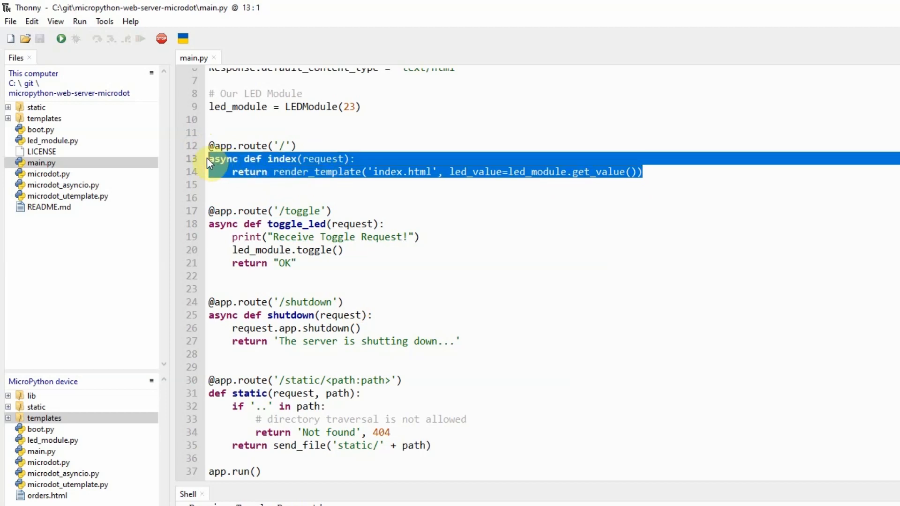
{"action": "mouse_move", "coordinate": [453, 346]}
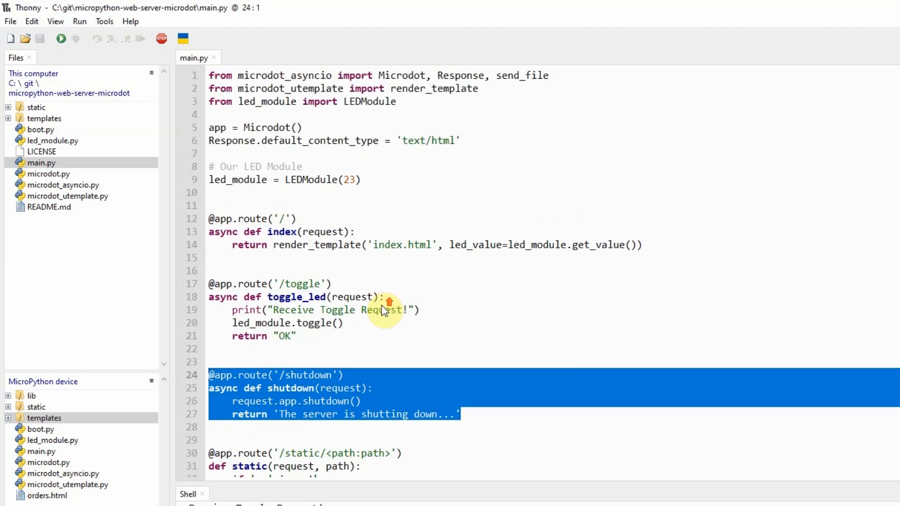
{"action": "scroll", "scroll_direction": "down", "scroll_amount": 3}
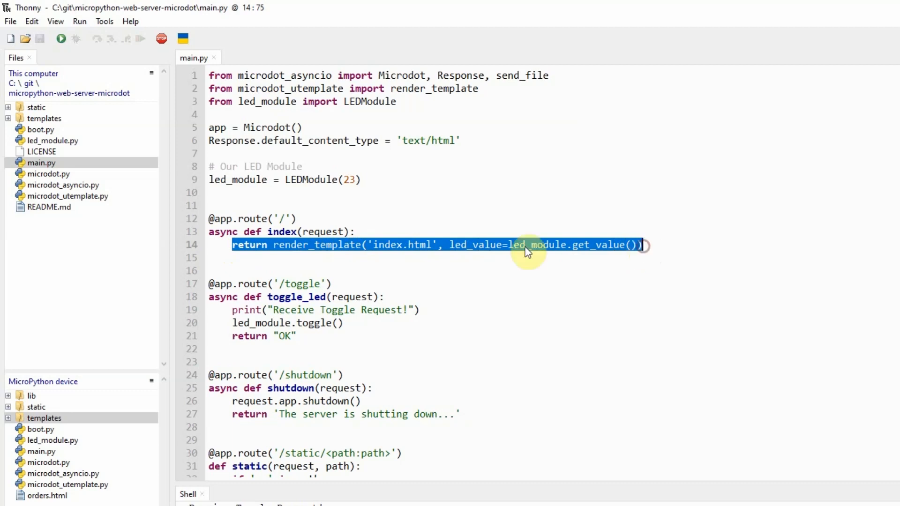
{"action": "left_click", "coordinate": [454, 245]}
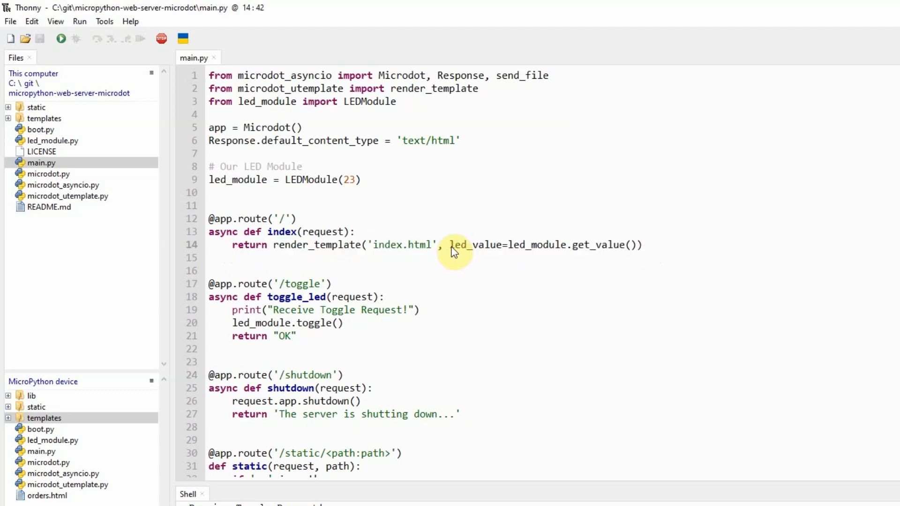
{"action": "left_click_drag", "start_coordinate": [450, 245], "coordinate": [597, 244]}
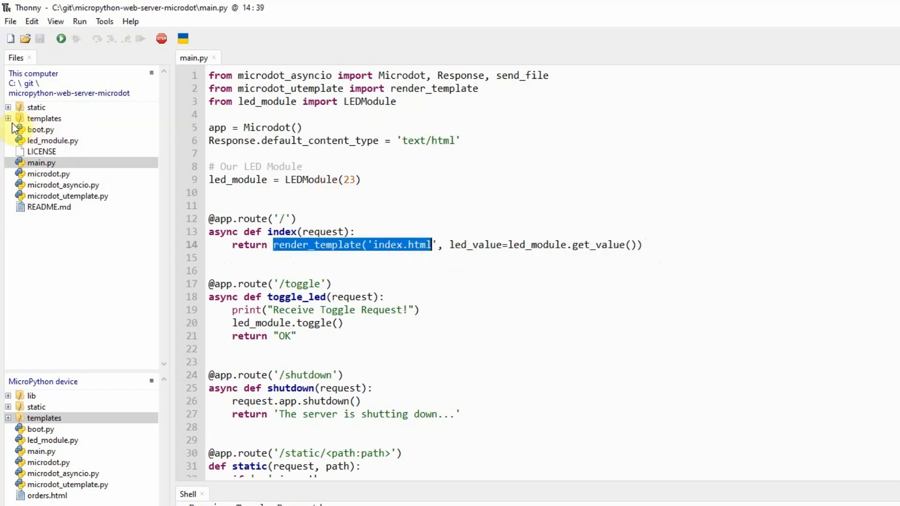
- Open templates/index.html, highlight its led_value argument, then highlight led_module in main.py's index route
{"action": "double_click", "coordinate": [58, 129]}
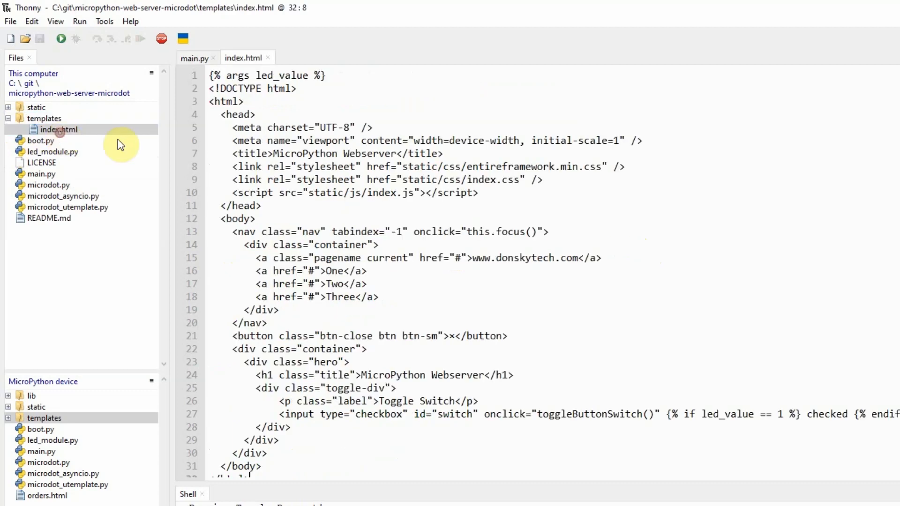
{"action": "left_click", "coordinate": [322, 75]}
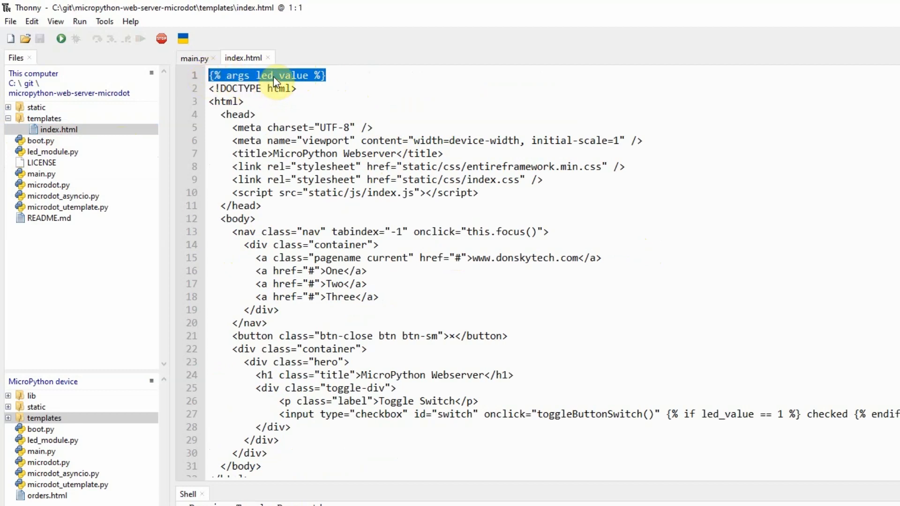
{"action": "double_click", "coordinate": [282, 75]}
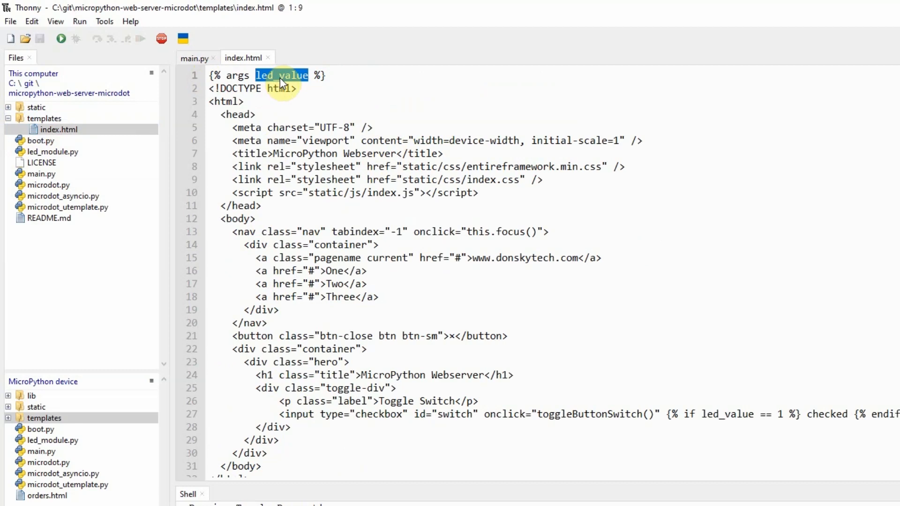
{"action": "left_click", "coordinate": [194, 57]}
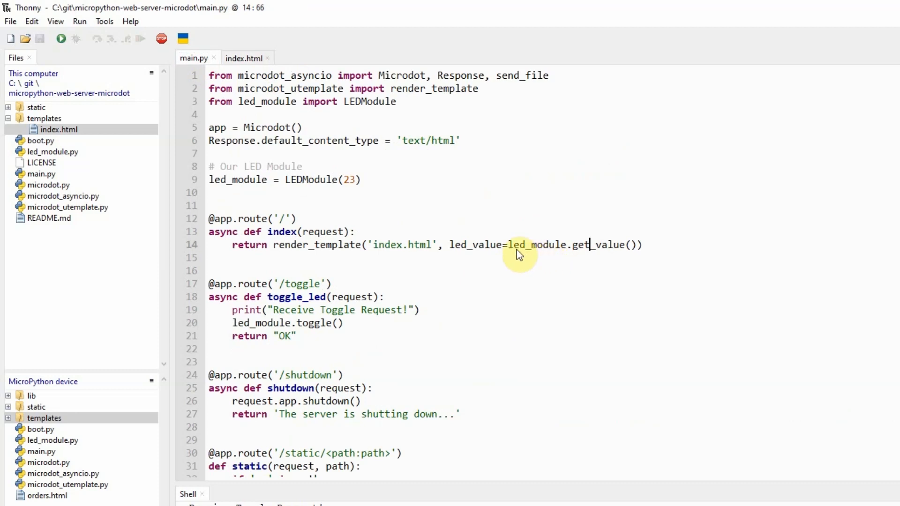
{"action": "double_click", "coordinate": [532, 245]}
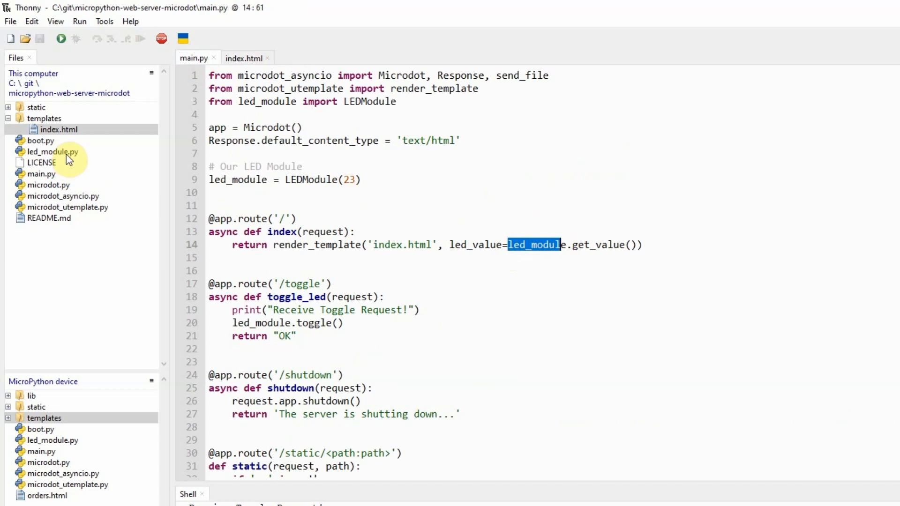
- Open led_module.py and highlight the LEDModule class and its toggle method before returning to main.py
{"action": "double_click", "coordinate": [52, 151]}
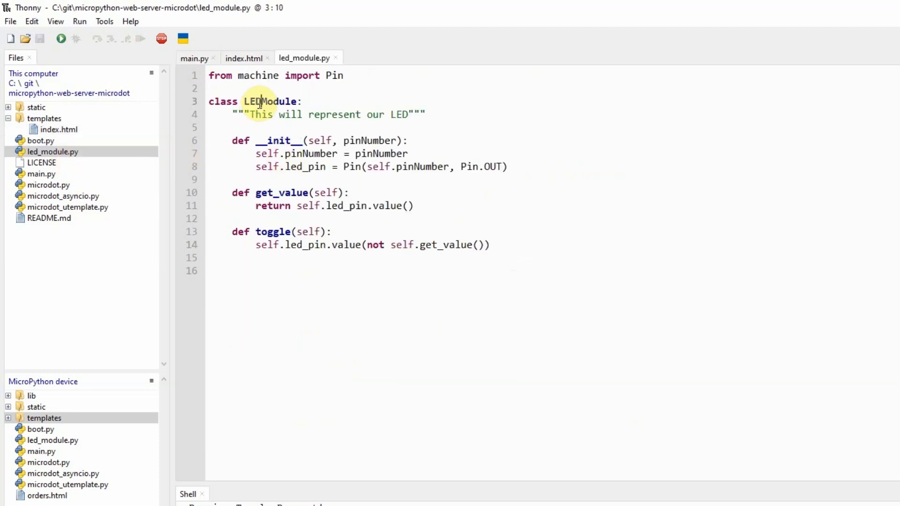
{"action": "double_click", "coordinate": [270, 102]}
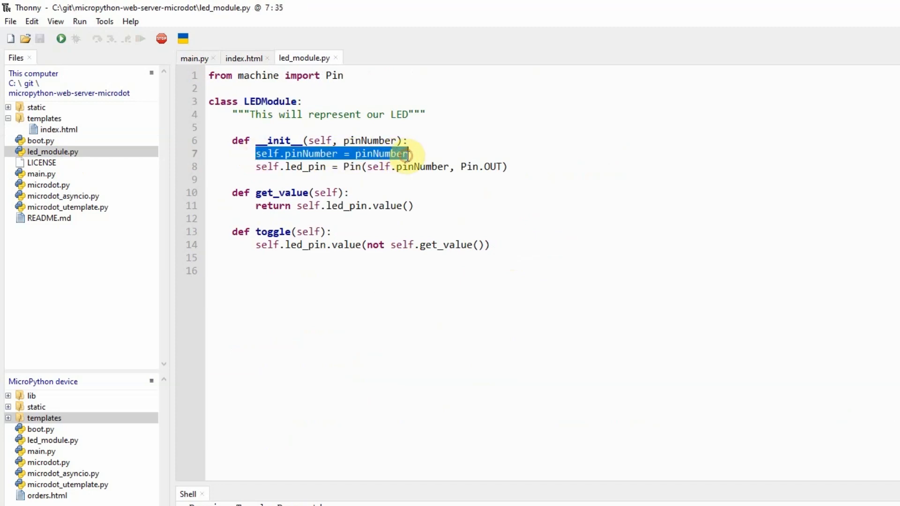
{"action": "left_click", "coordinate": [265, 231]}
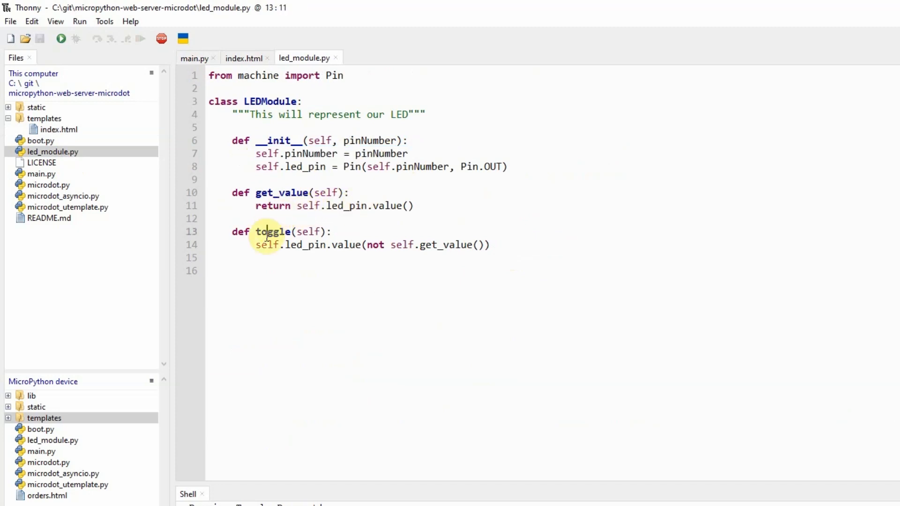
{"action": "double_click", "coordinate": [282, 192]}
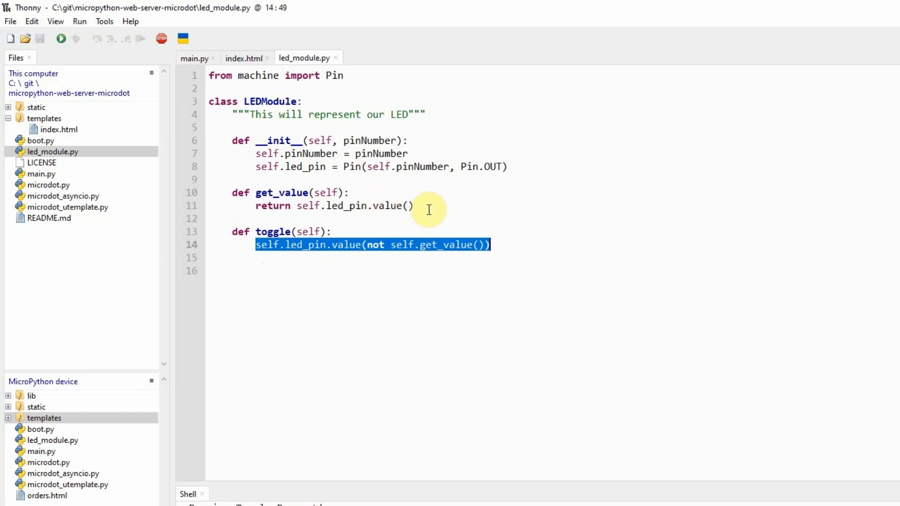
{"action": "left_click", "coordinate": [194, 58]}
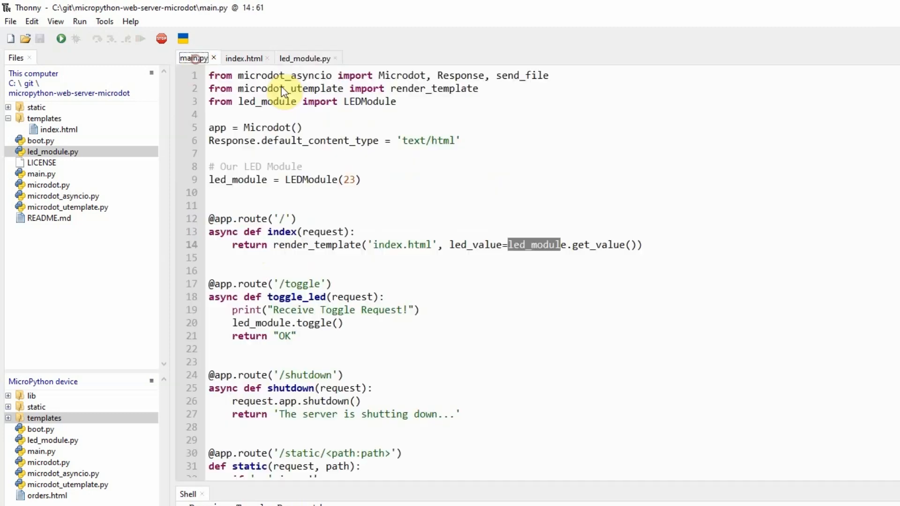
- Review led_module in main.py and the index.html template, then open boot.py with the WiFi placeholders
{"action": "double_click", "coordinate": [534, 244]}
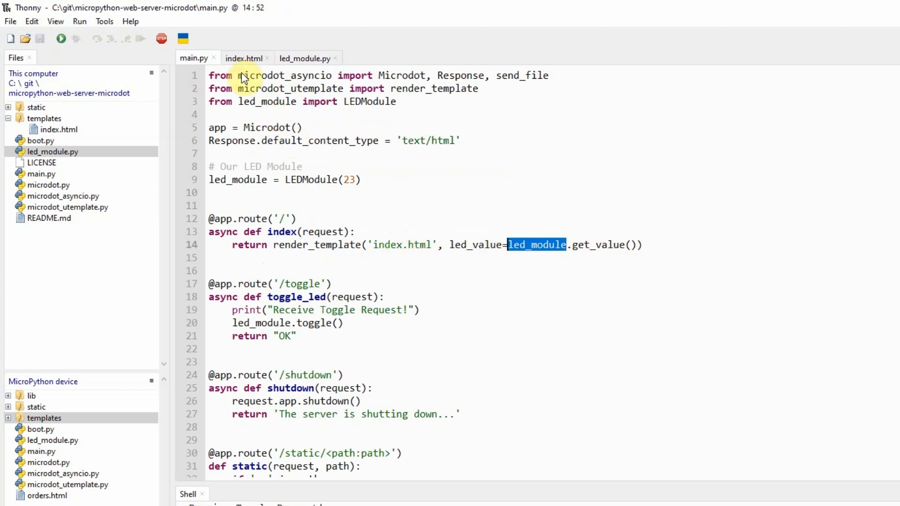
{"action": "left_click", "coordinate": [244, 58]}
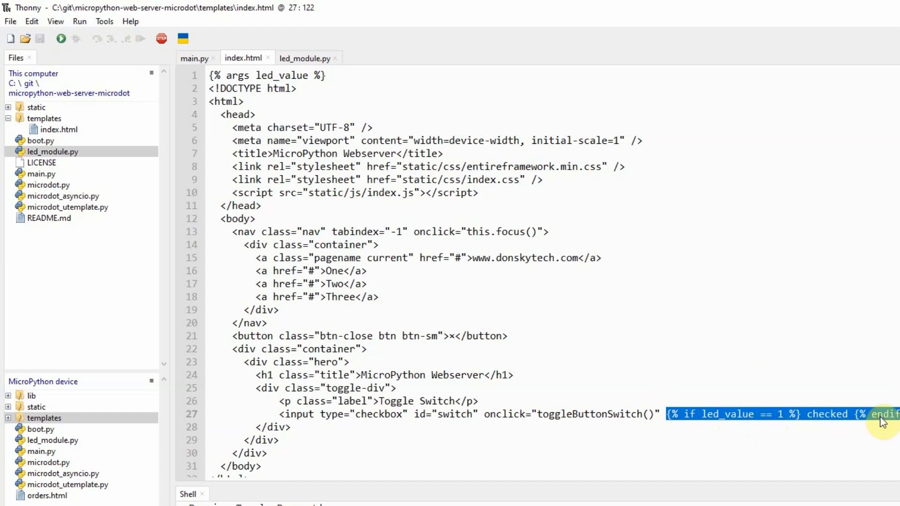
{"action": "mouse_move", "coordinate": [766, 419]}
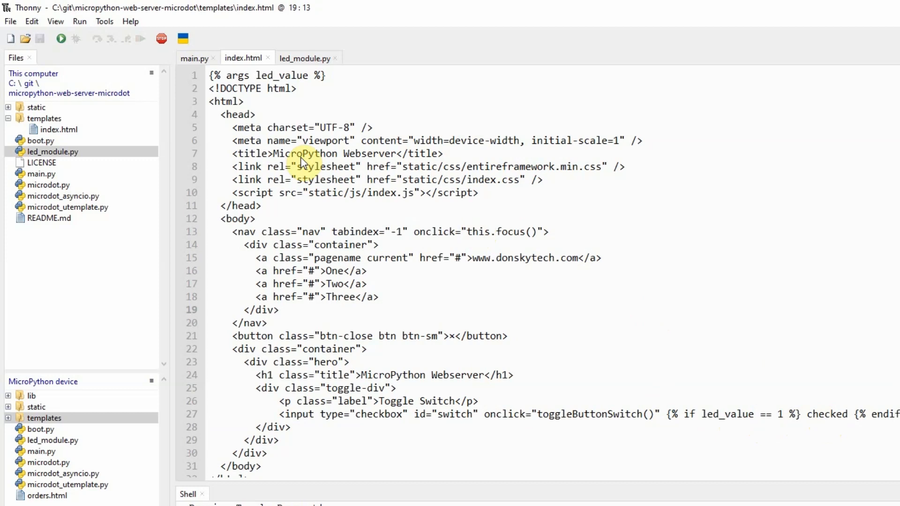
{"action": "double_click", "coordinate": [40, 140]}
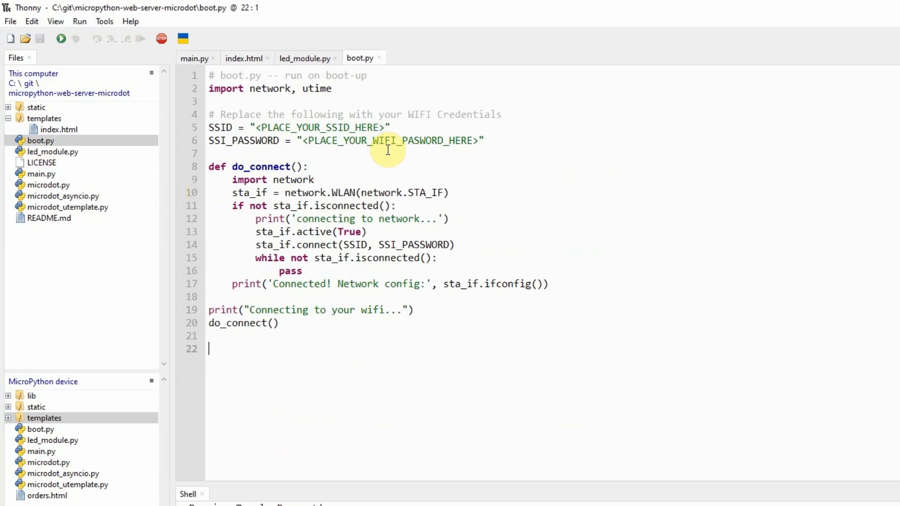
{"action": "mouse_move", "coordinate": [104, 156]}
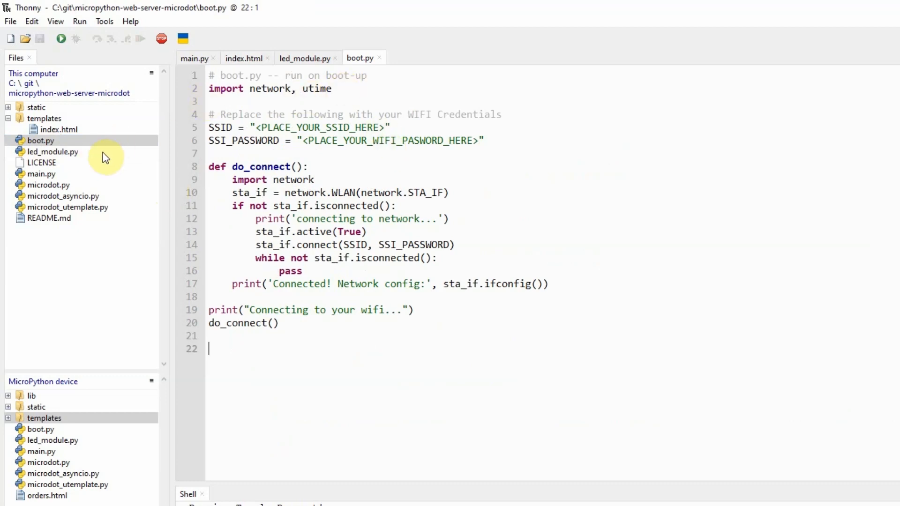
{"action": "mouse_move", "coordinate": [63, 189]}
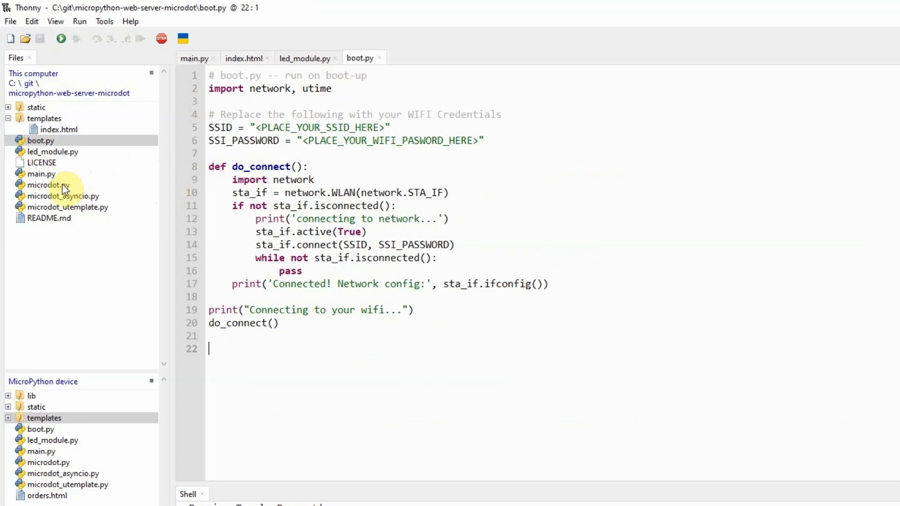
- Pick out microdot.py and microdot_asyncio.py, then expand static/js to reach index.js with toggleButtonSwitch
{"action": "left_click", "coordinate": [48, 185]}
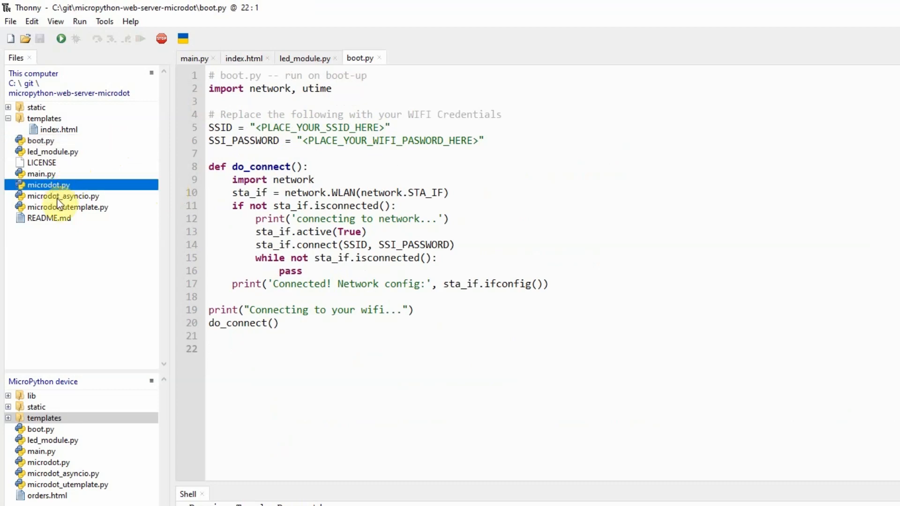
{"action": "left_click", "coordinate": [63, 196]}
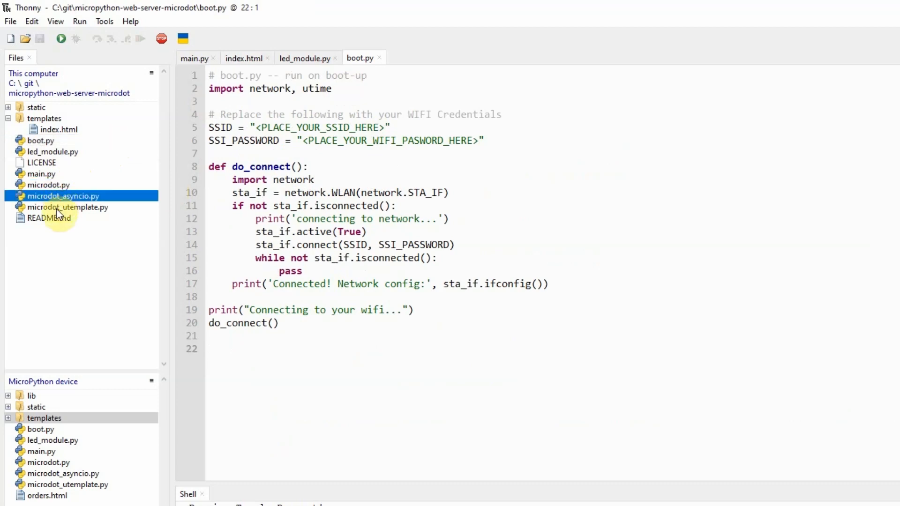
{"action": "left_click", "coordinate": [9, 107]}
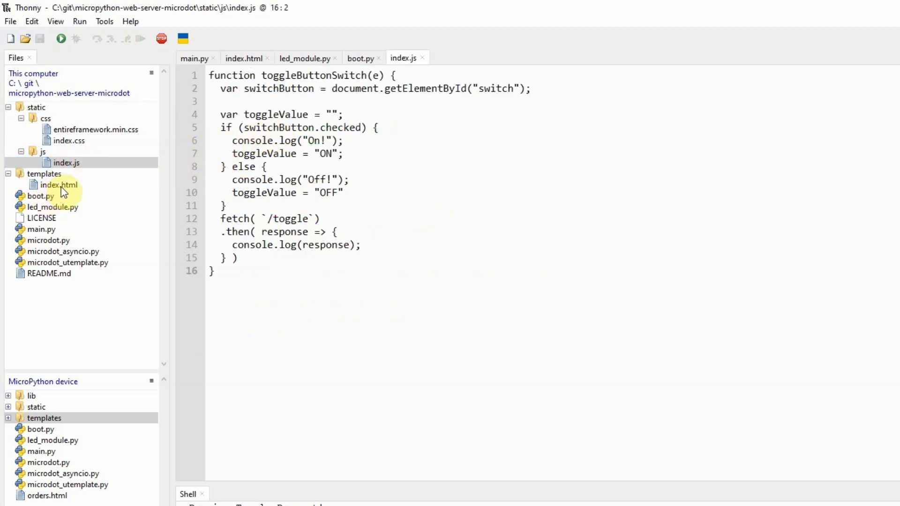
- View templates/index.html once more, then close all editor tabs leaving the shell's Receive Toggle Request! output
{"action": "double_click", "coordinate": [58, 185]}
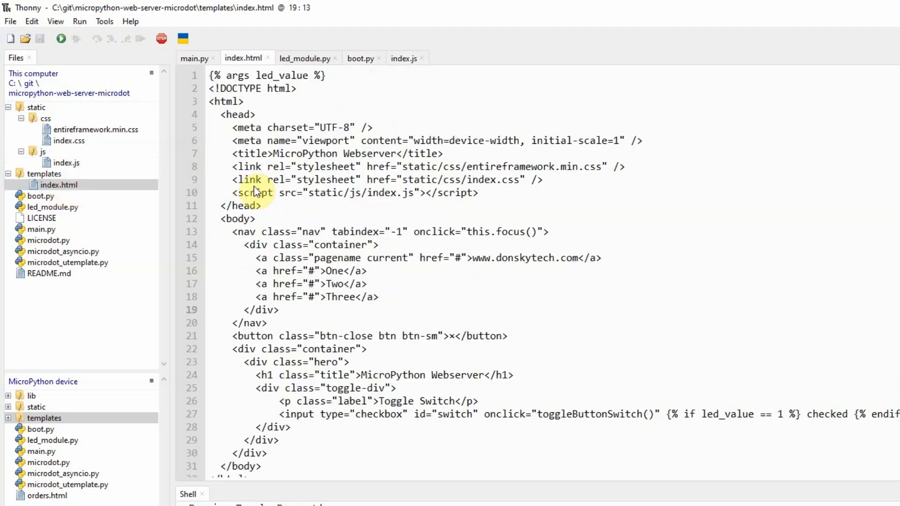
{"action": "left_click", "coordinate": [40, 228]}
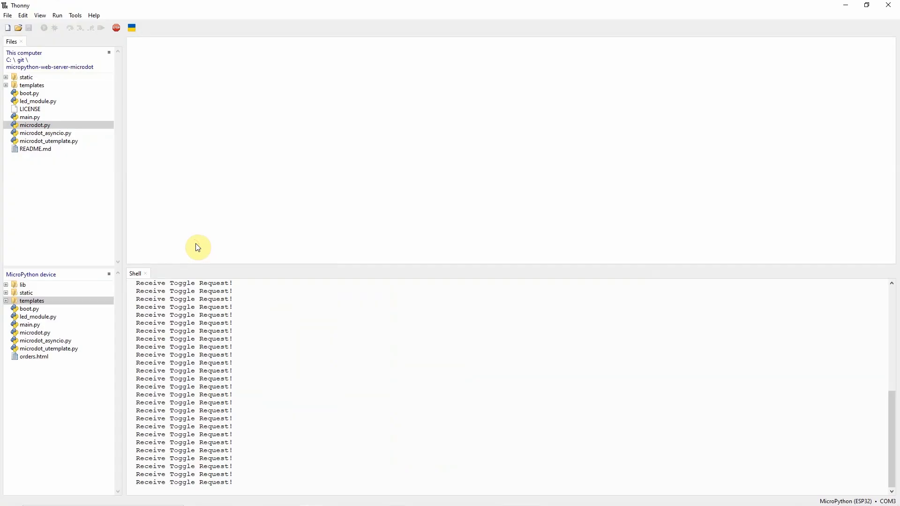
{"action": "mouse_move", "coordinate": [57, 157]}
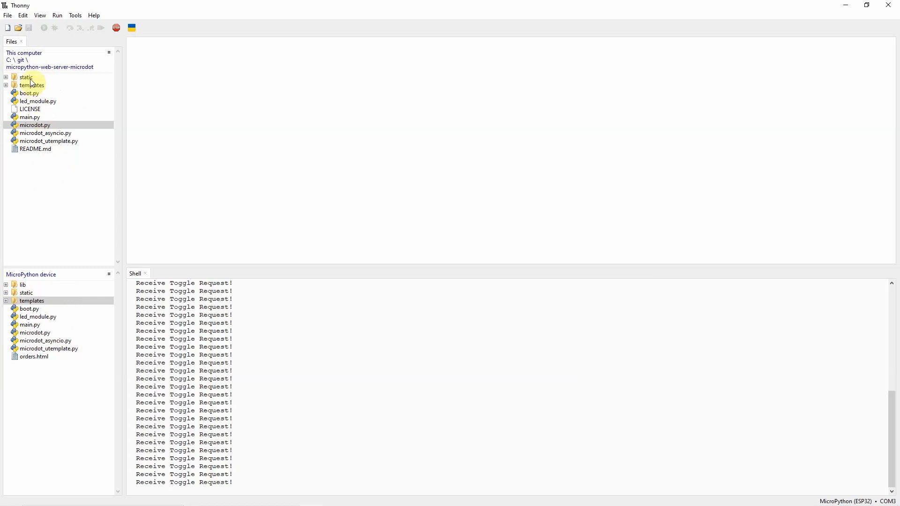
- Select static, templates, boot.py, led_module.py, main.py and the microdot files, skipping LICENSE and README.md
{"action": "left_click", "coordinate": [27, 77]}
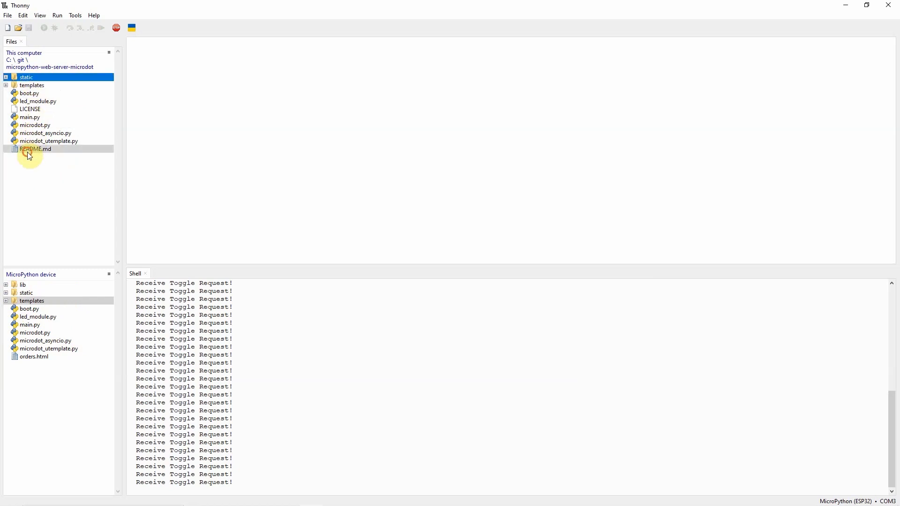
{"action": "left_click", "coordinate": [32, 85]}
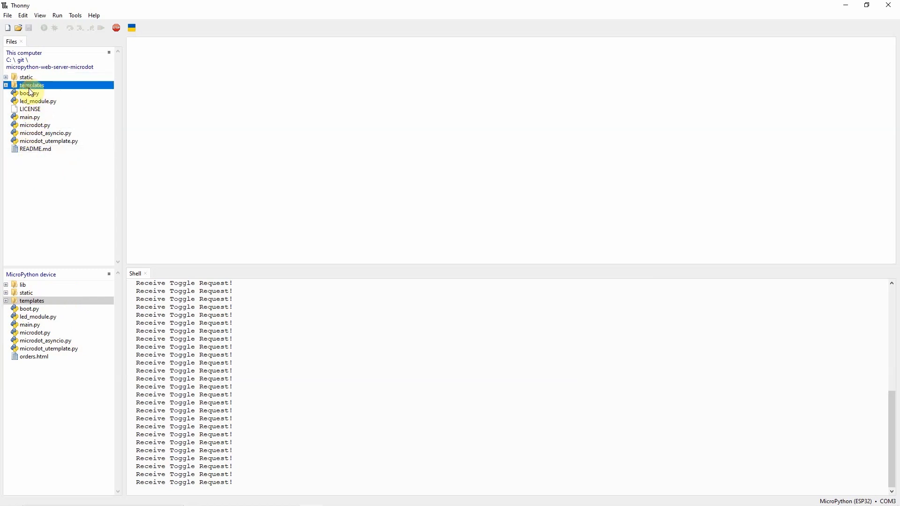
{"action": "left_click", "coordinate": [25, 77]}
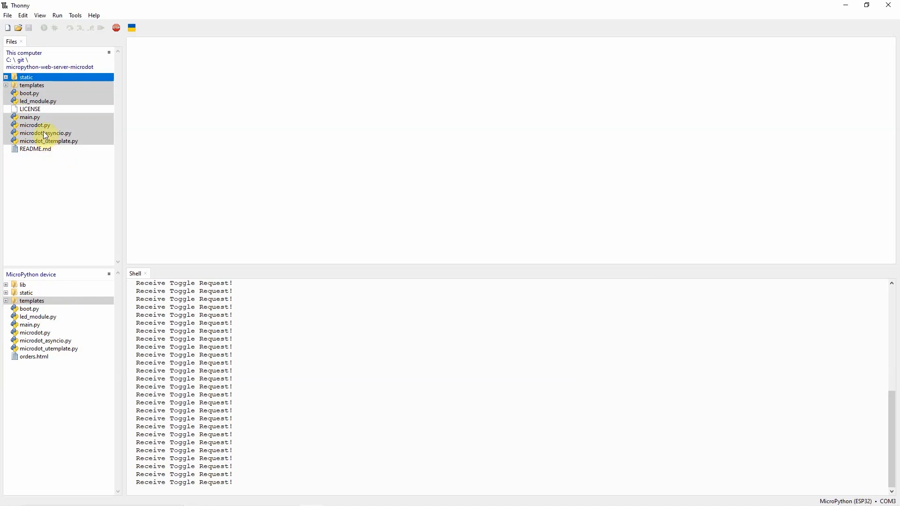
{"action": "right_click", "coordinate": [35, 132]}
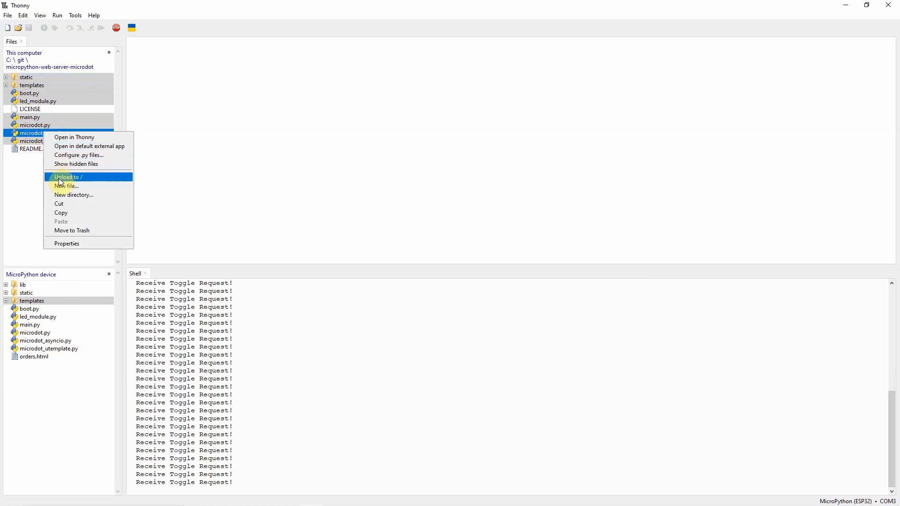
{"action": "mouse_move", "coordinate": [183, 193]}
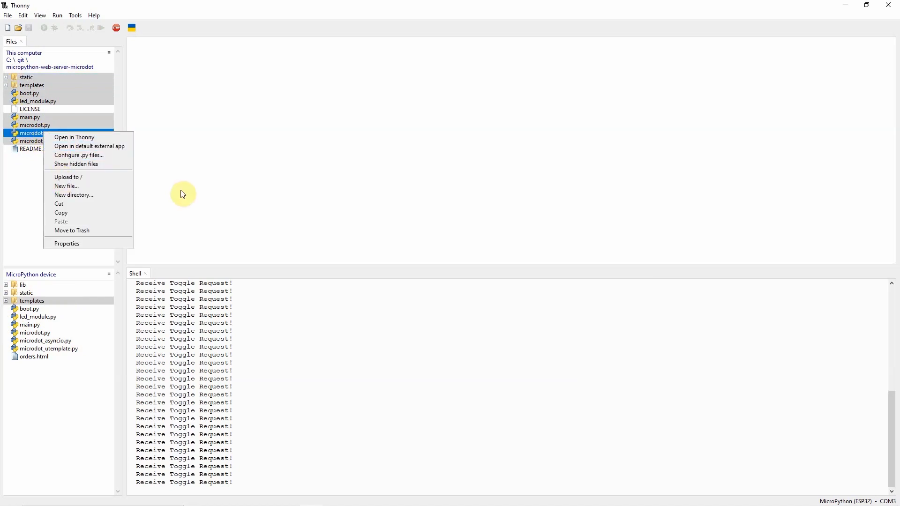
{"action": "left_click", "coordinate": [45, 132]}
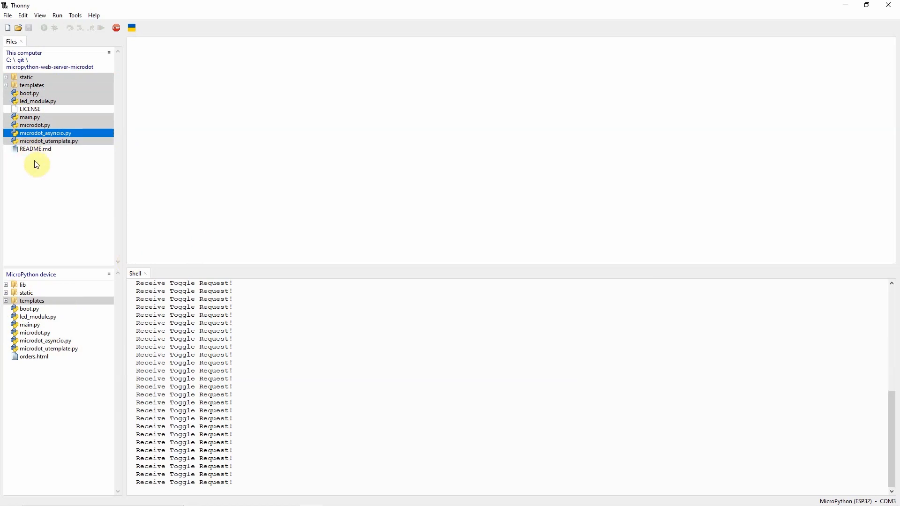
{"action": "mouse_move", "coordinate": [81, 114]}
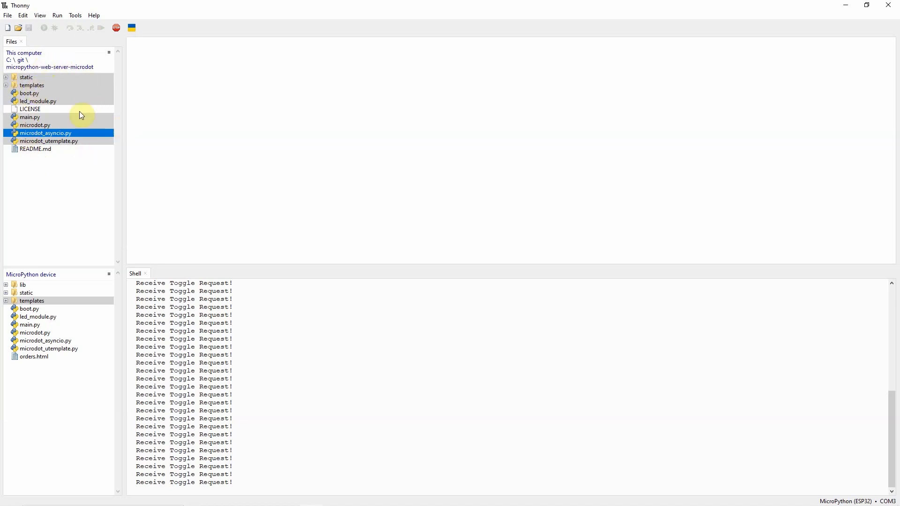
{"action": "mouse_move", "coordinate": [49, 78]}
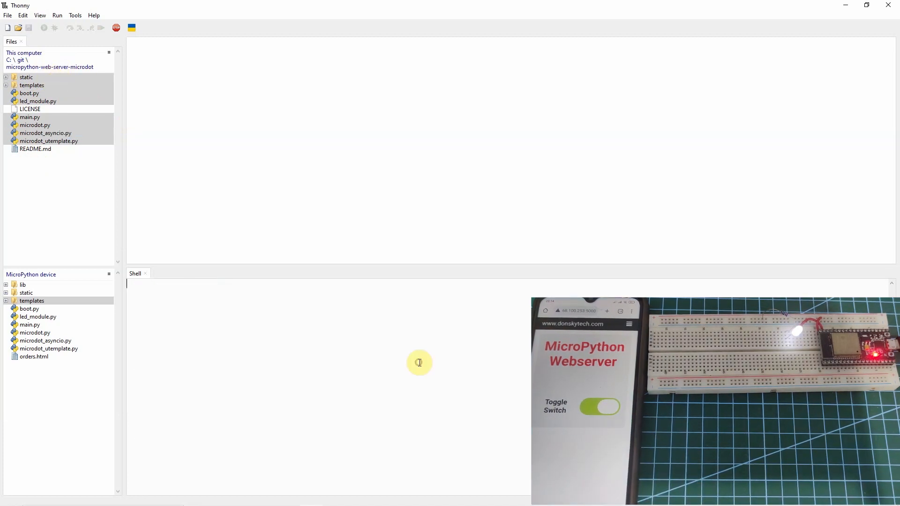
{"action": "mouse_move", "coordinate": [421, 335]}
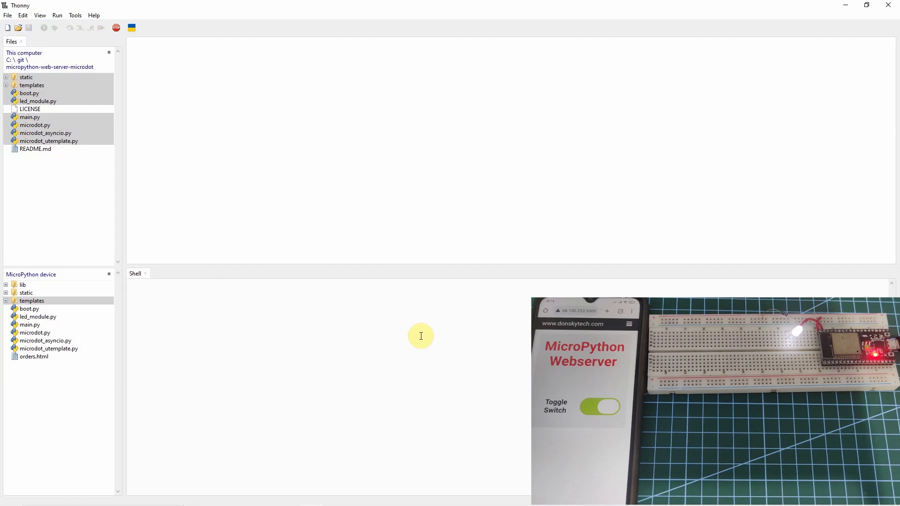
- Focus the Thonny shell to watch the new Receive Toggle Request! log from the phone toggle
{"action": "left_click", "coordinate": [600, 406]}
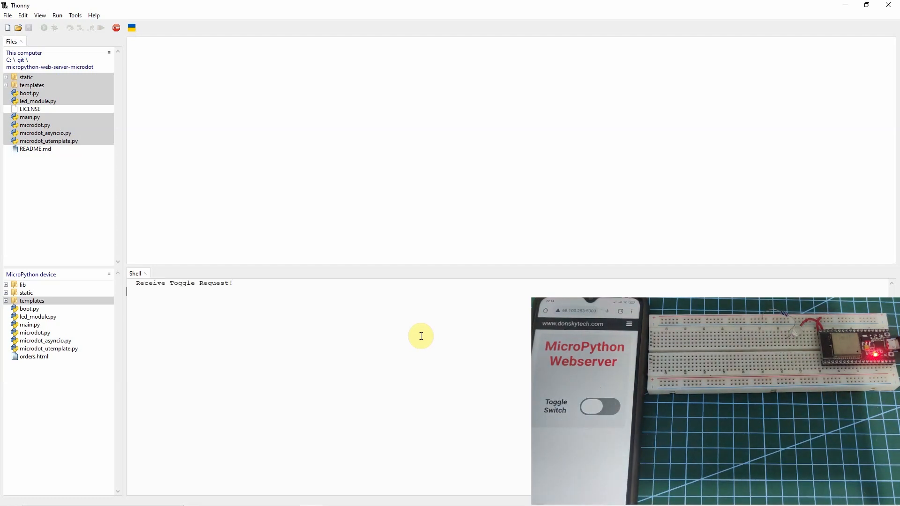
{"action": "left_click", "coordinate": [598, 406]}
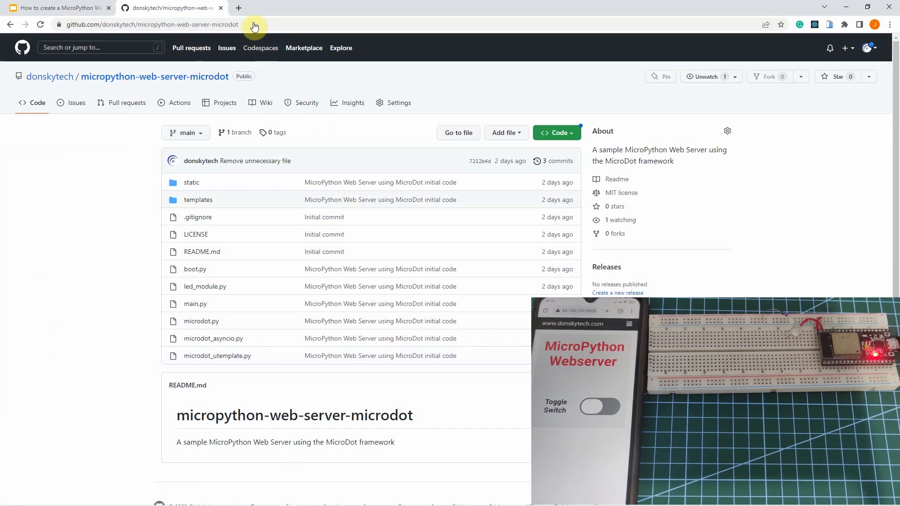
- Search google.com for micropython web server and open the Random Nerd Tutorials result
{"action": "left_click", "coordinate": [237, 7]}
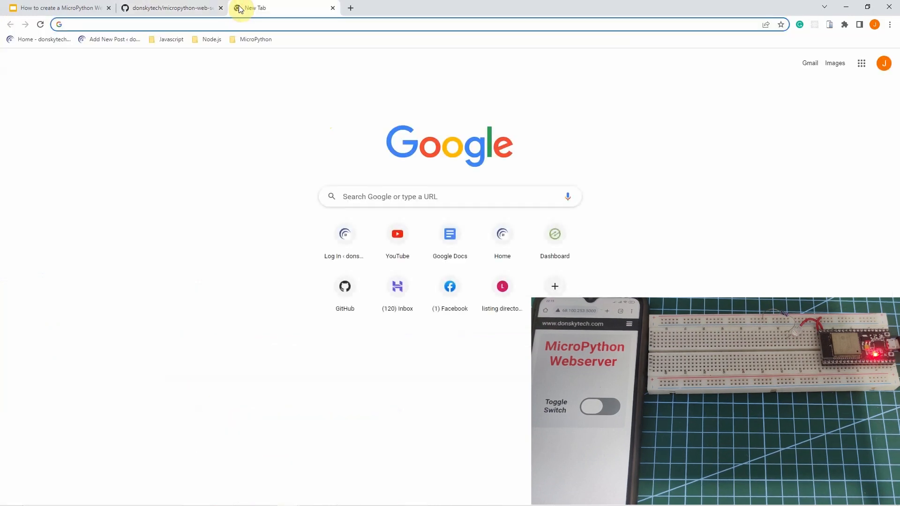
{"action": "type", "text": "google.com"}
{"action": "type", "text": "micropython web server"}
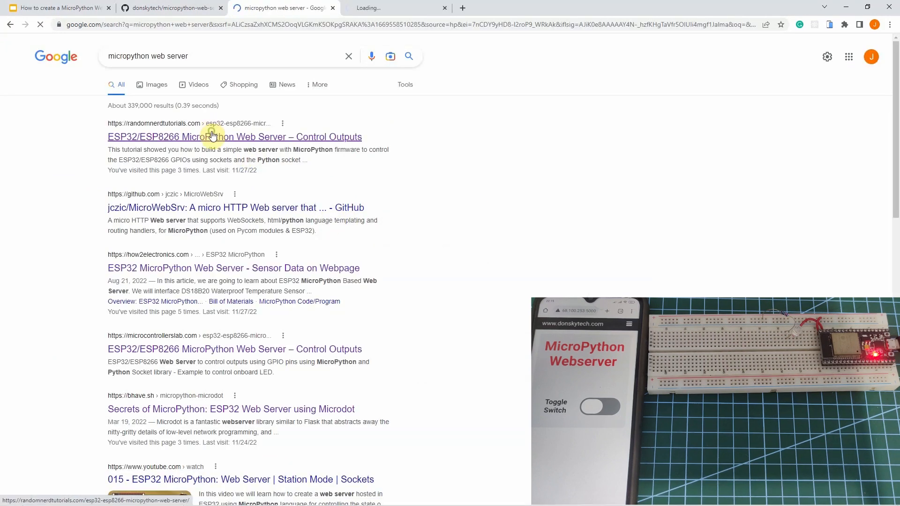
{"action": "left_click", "coordinate": [235, 137]}
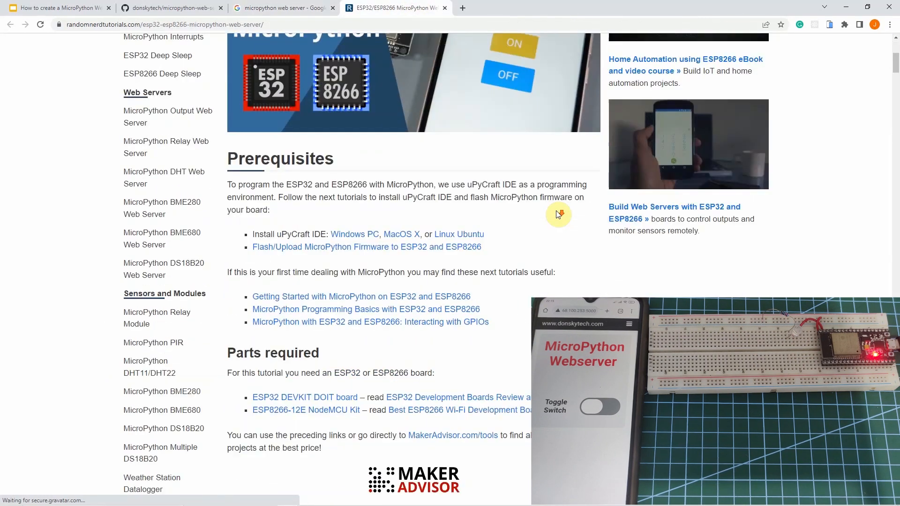
- Scroll the tutorial to its socket-based main.py code, then return to Thonny via the taskbar
{"action": "scroll", "scroll_direction": "down", "scroll_amount": 3}
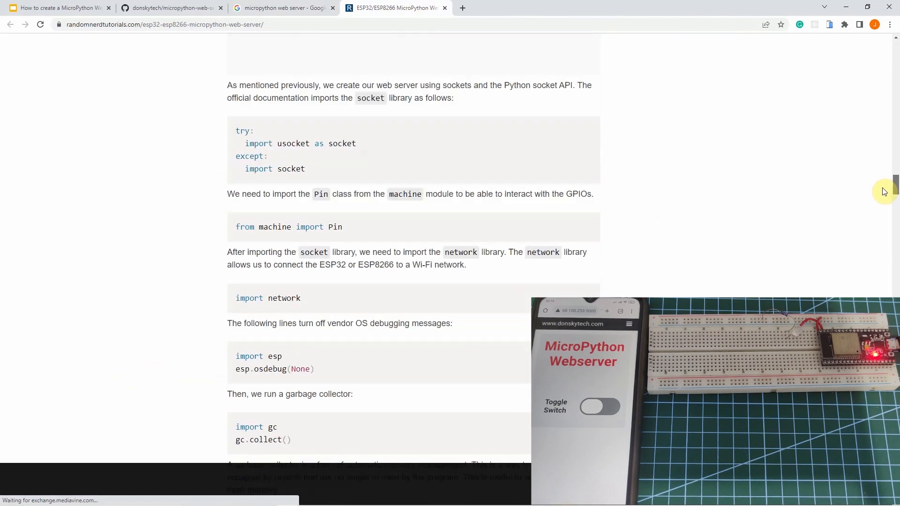
{"action": "scroll", "scroll_direction": "down", "scroll_amount": 3}
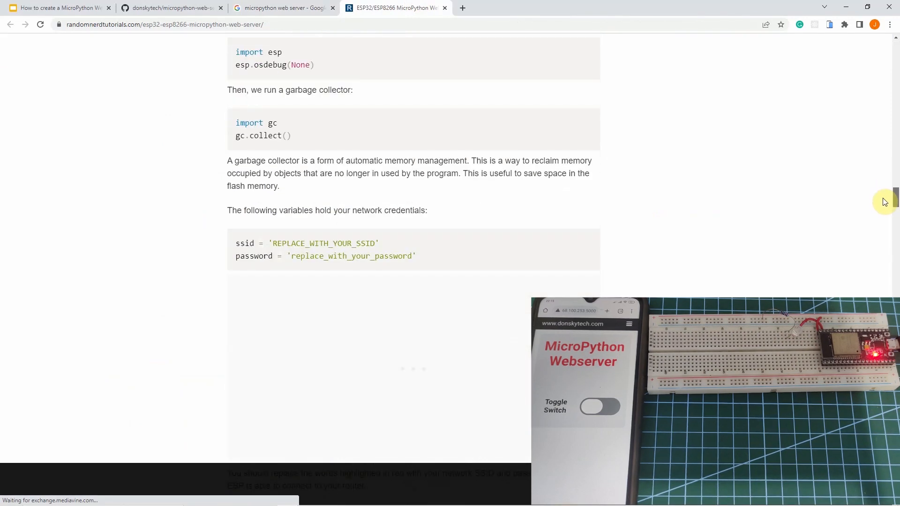
{"action": "scroll", "scroll_direction": "down", "scroll_amount": 3}
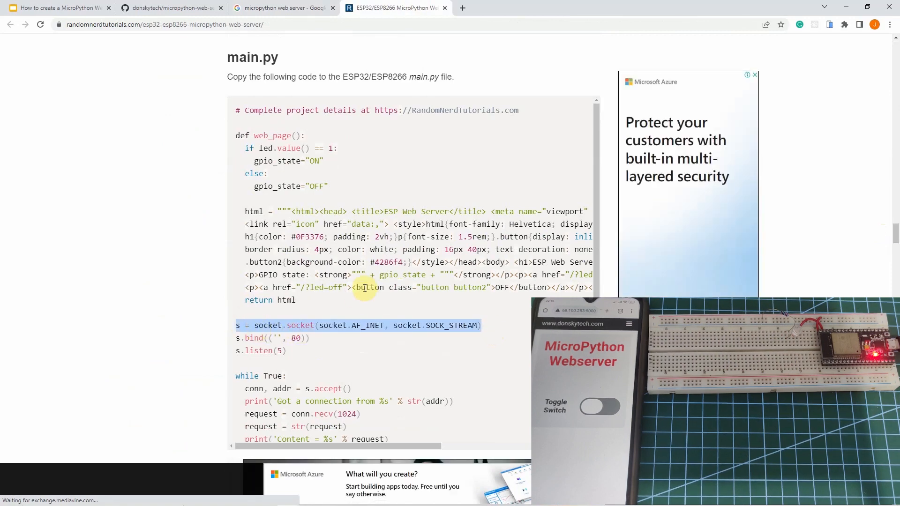
{"action": "scroll", "scroll_direction": "down", "scroll_amount": 3}
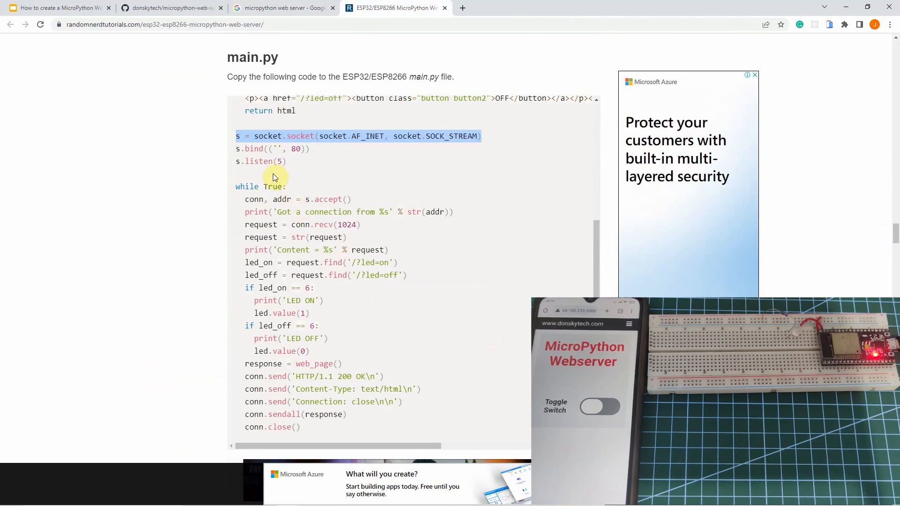
{"action": "left_click", "coordinate": [312, 496]}
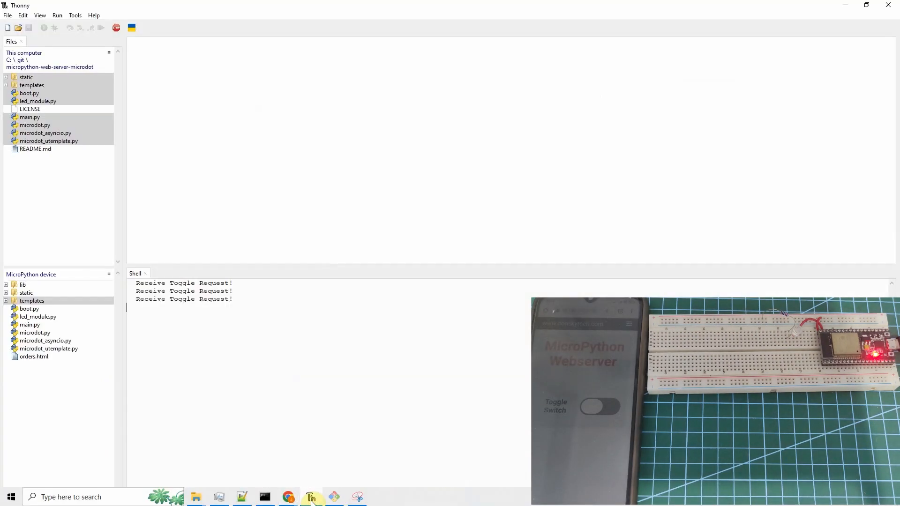